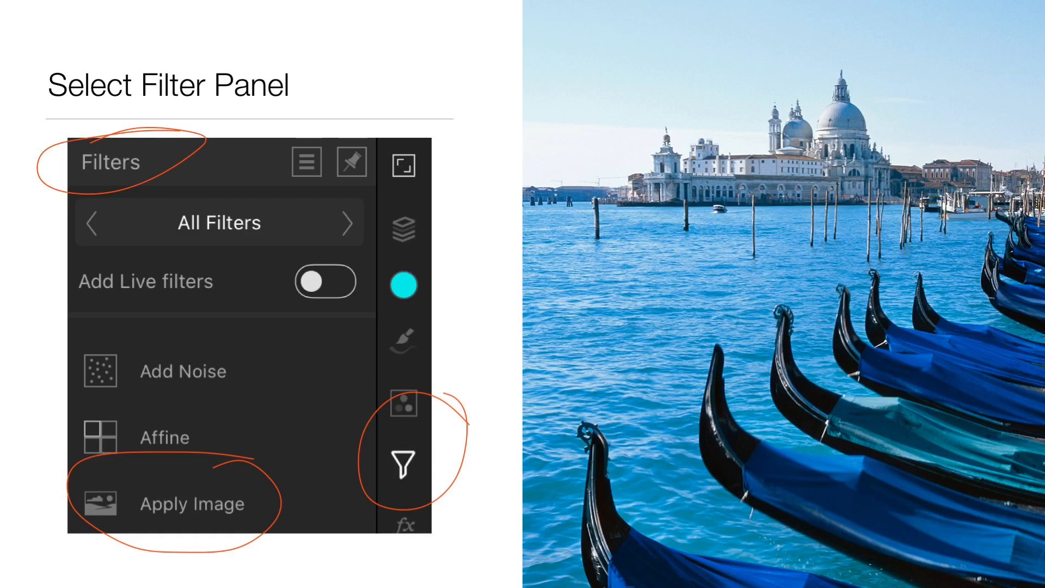
# Launch Affinity Photo to its document gallery of saved projects.
pyautogui.click(191, 503)
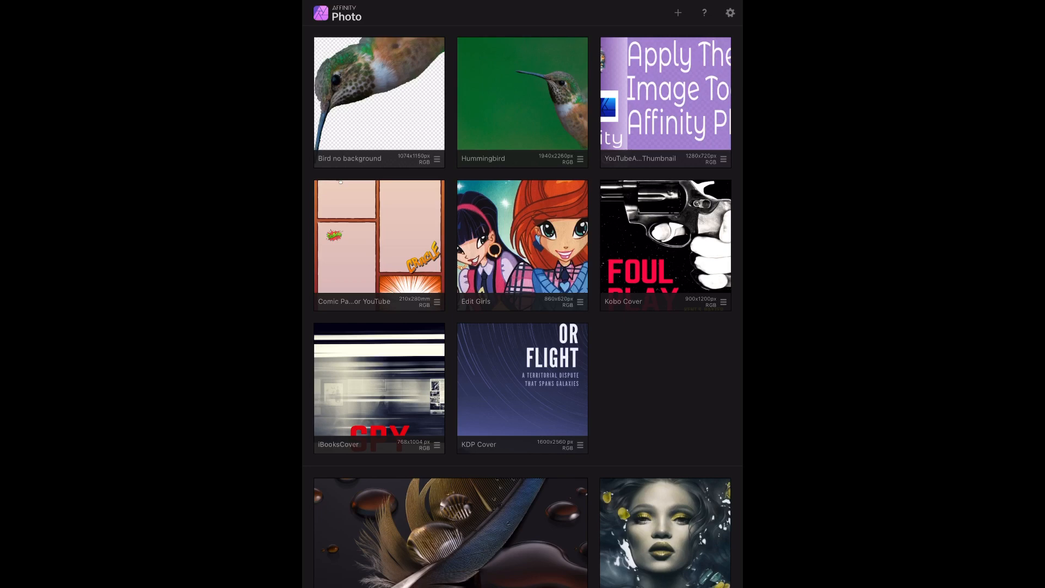
# Import the red flower photo from the Photos library as a new document.
pyautogui.click(677, 12)
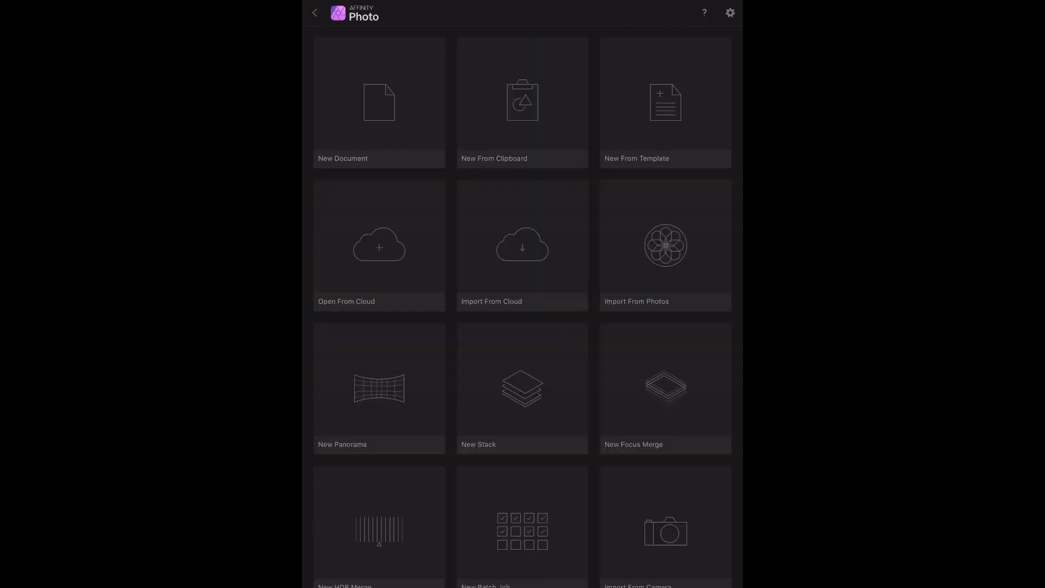
pyautogui.click(663, 244)
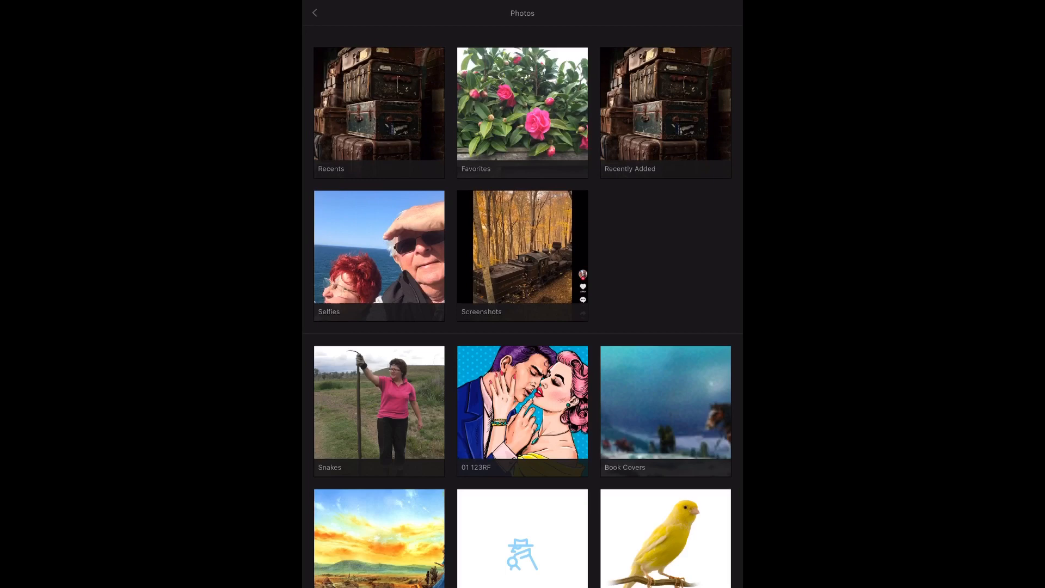
pyautogui.click(521, 104)
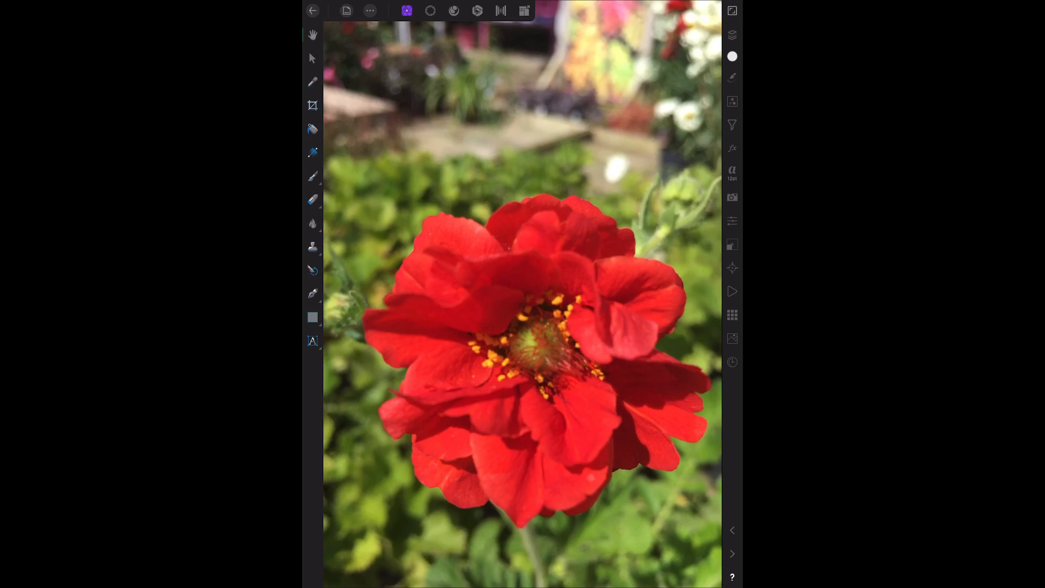
# Start the Apply Image filter on the flower with source Mode set to Image.
pyautogui.click(732, 124)
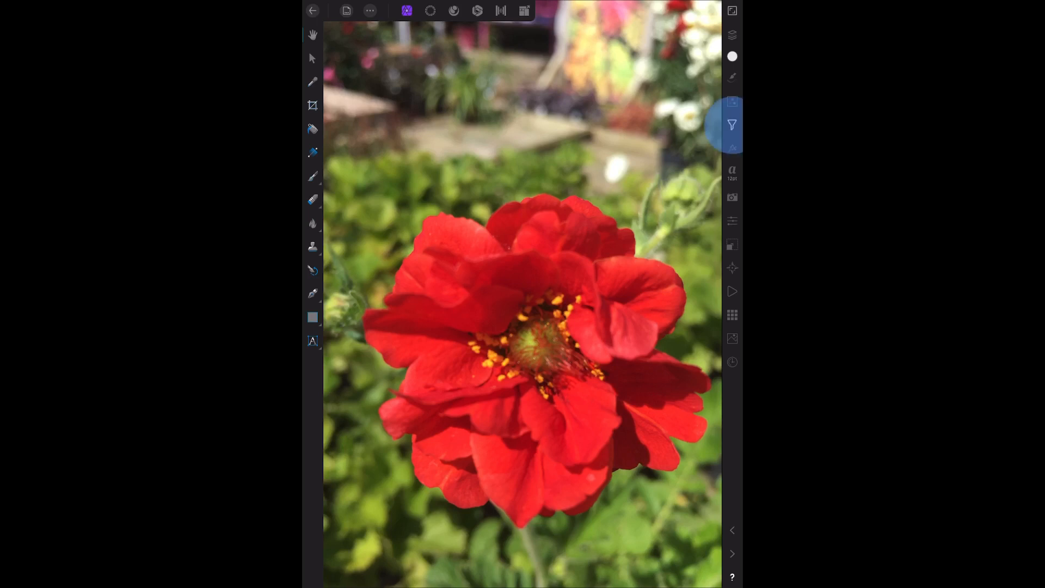
pyautogui.click(731, 124)
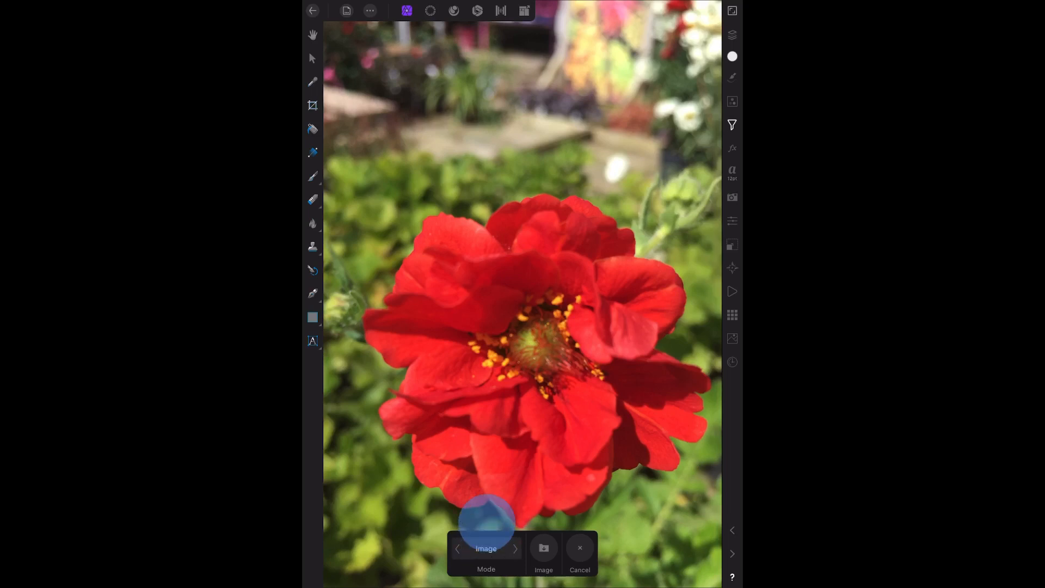
pyautogui.click(485, 548)
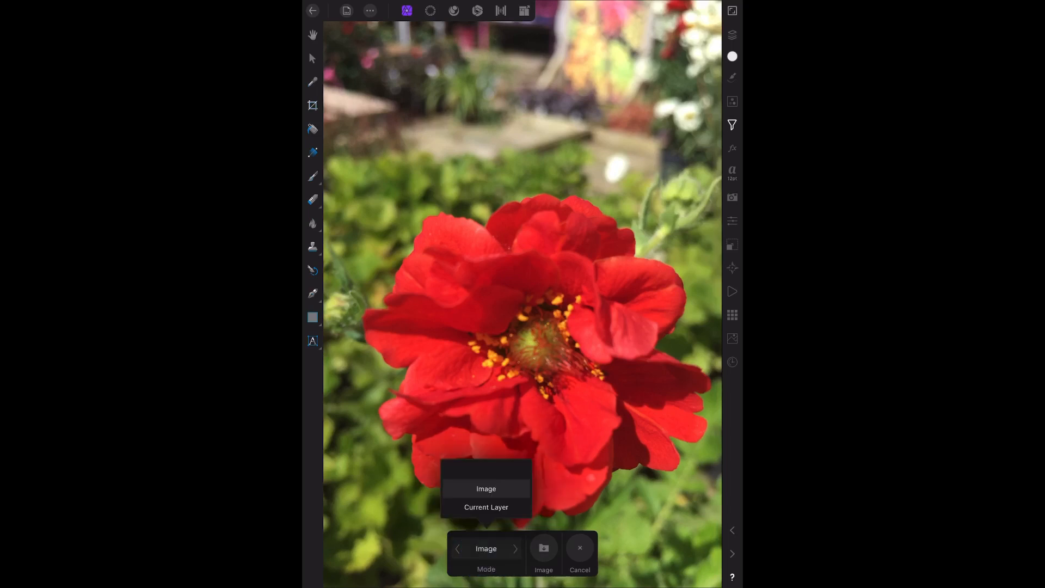
pyautogui.click(485, 488)
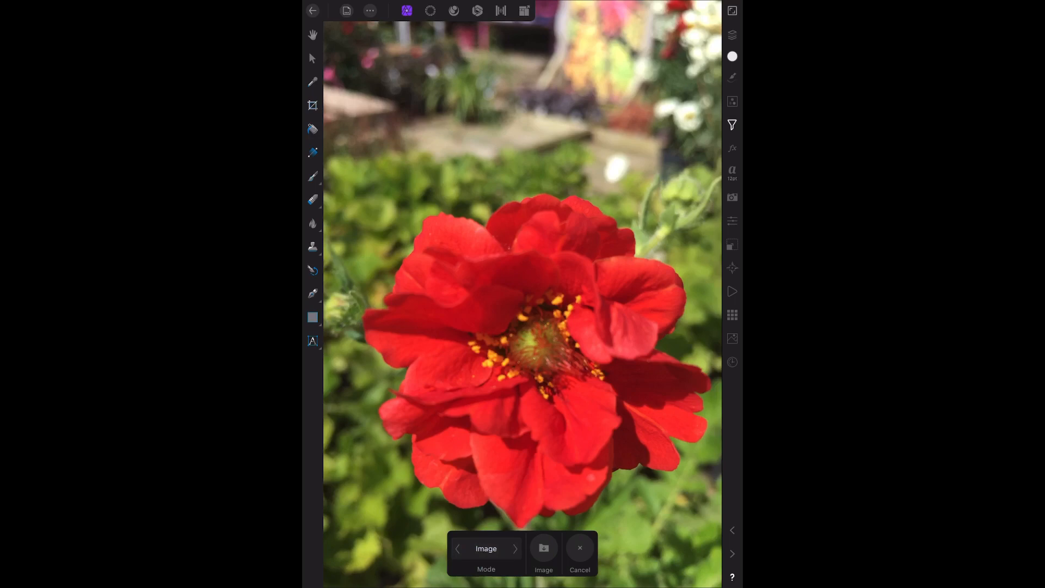
pyautogui.click(544, 552)
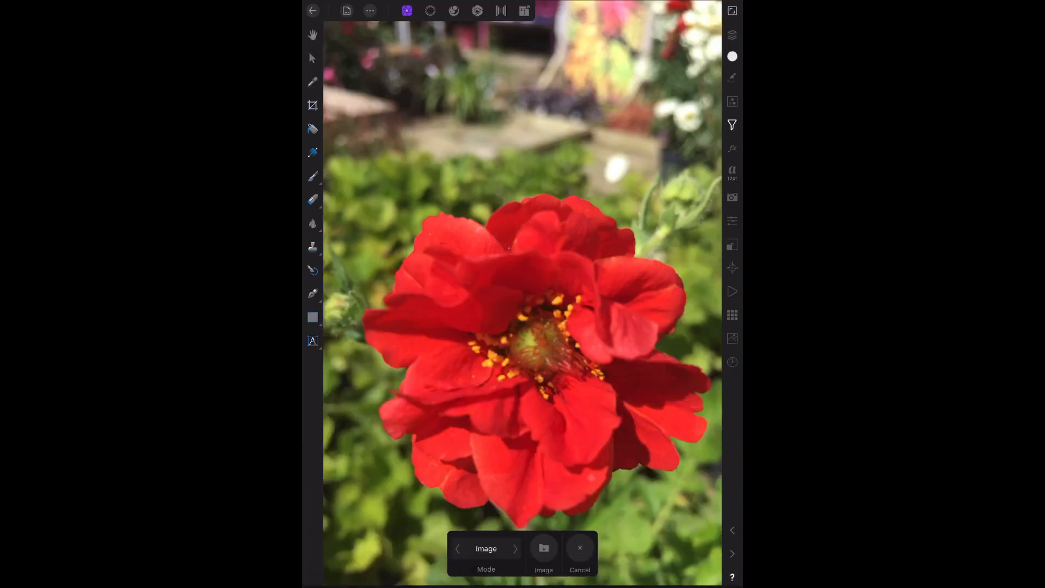
# Load the hummingbird picture over the flower and lower its opacity so both show.
pyautogui.click(543, 547)
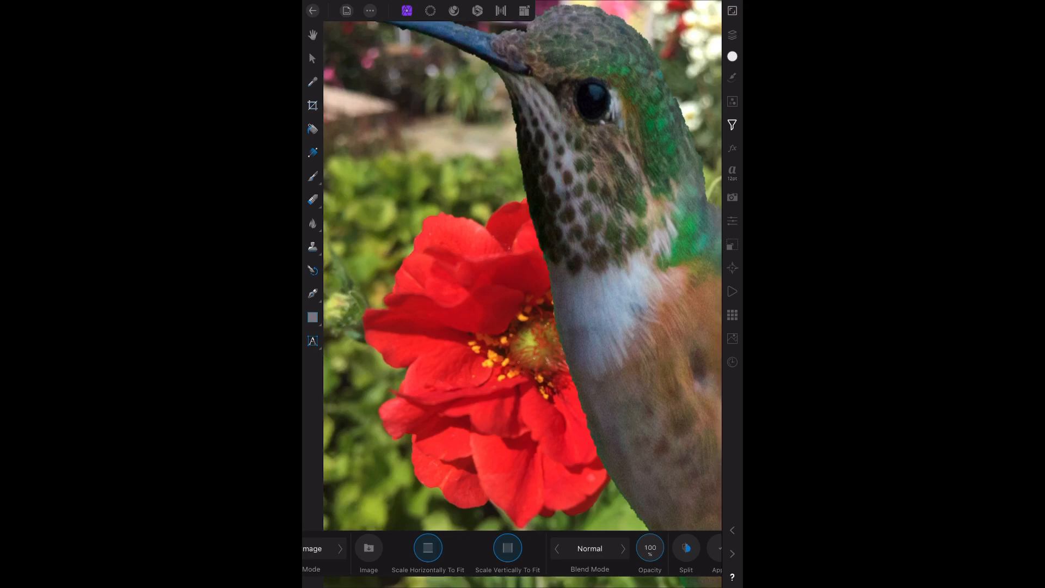
pyautogui.click(731, 35)
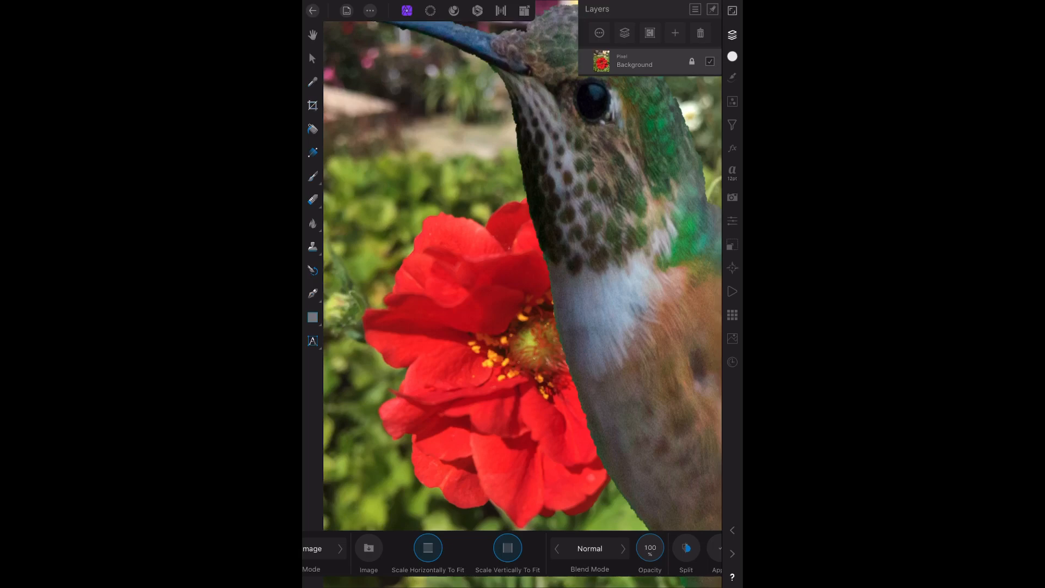
pyautogui.click(731, 34)
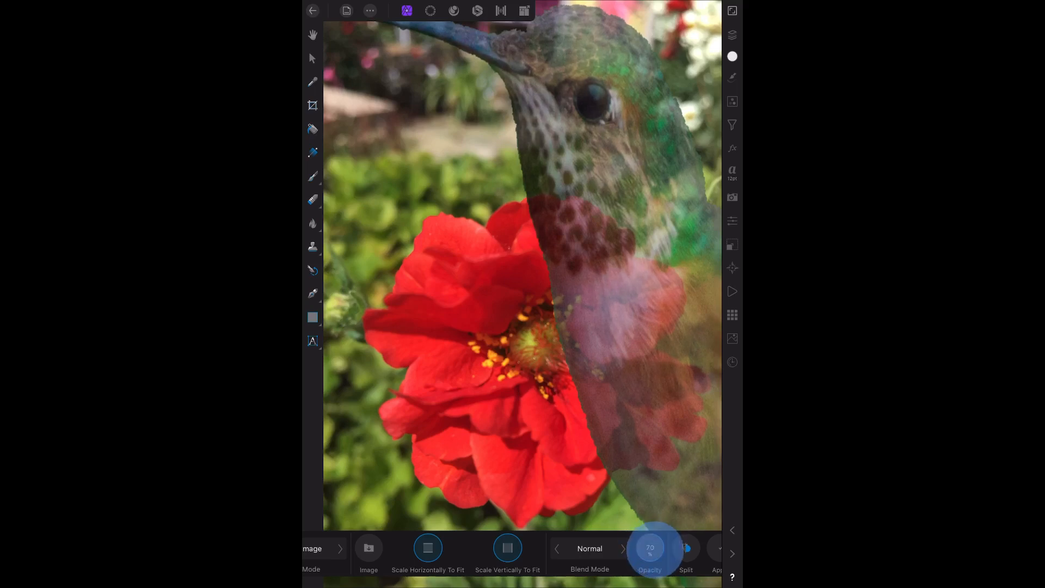
# Scale the hummingbird down into the top-right corner at 100% opacity.
pyautogui.moveTo(650, 548); pyautogui.dragTo(650, 540)
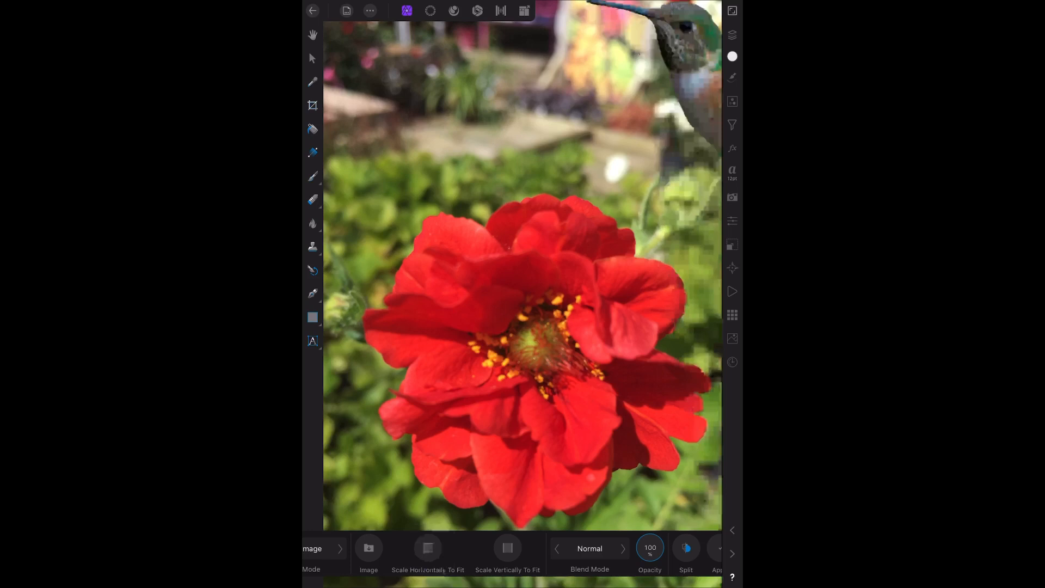
# Try Darken, Darker Colour, Multiply, Colour Burn, Linear Burn and Lighten blend modes on the hummingbird.
pyautogui.click(589, 553)
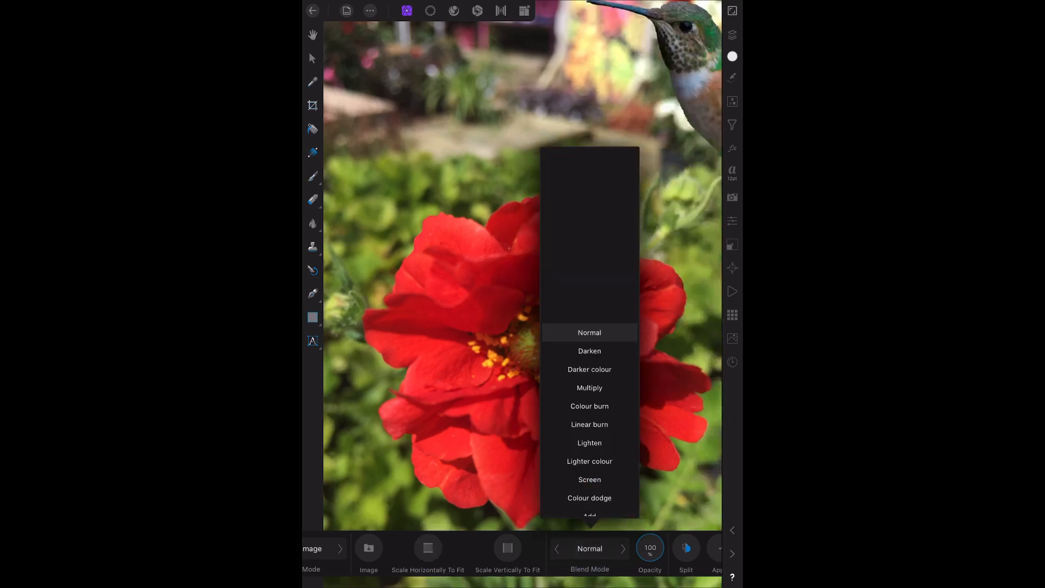
pyautogui.click(589, 350)
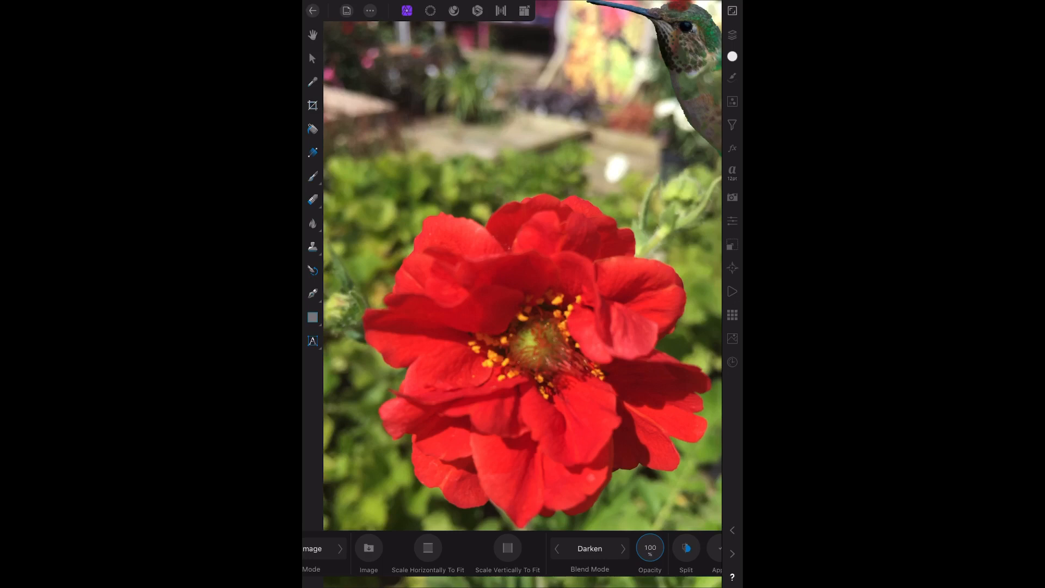
pyautogui.click(588, 548)
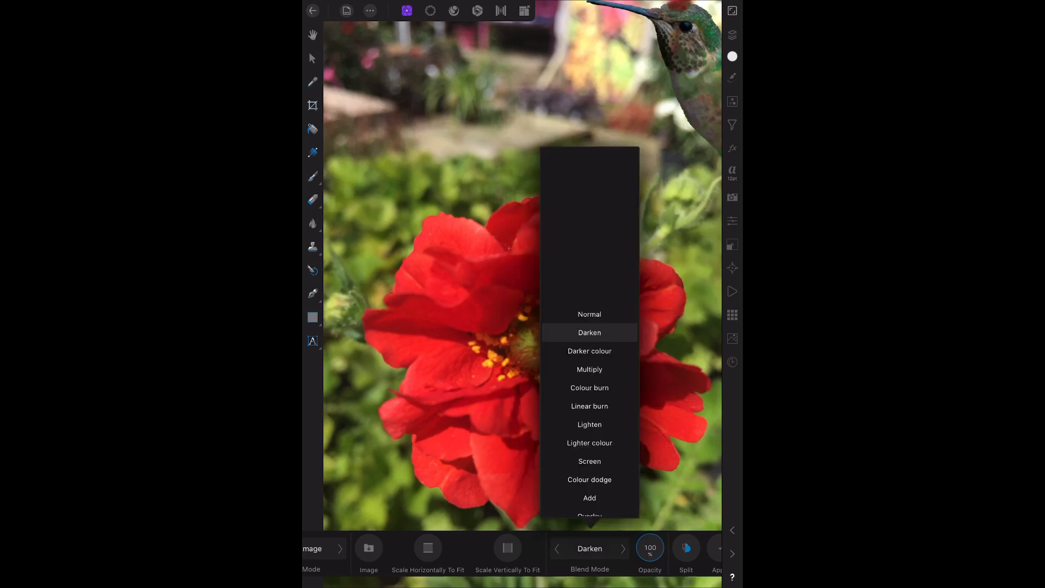
pyautogui.click(589, 350)
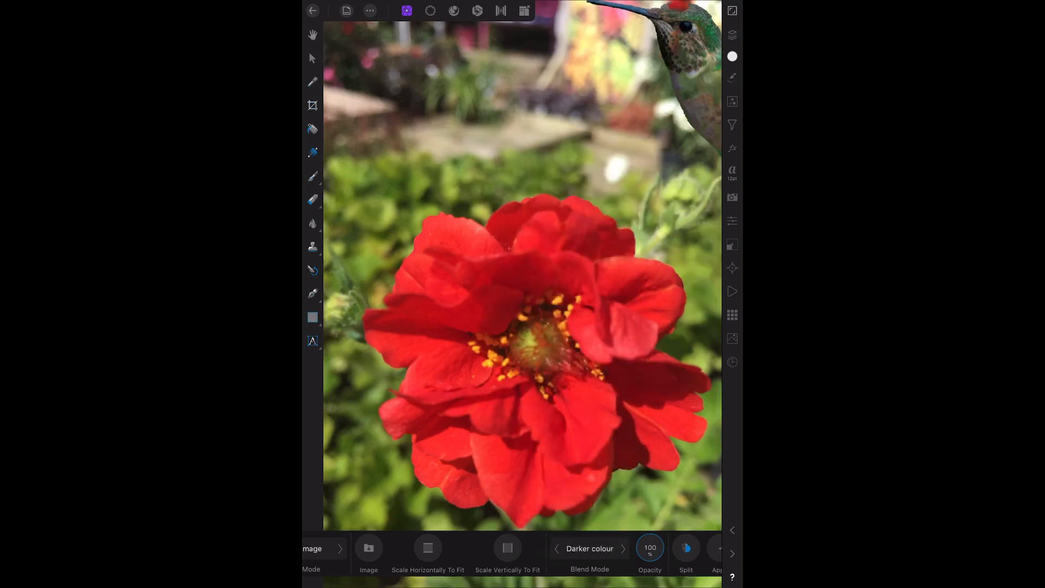
pyautogui.click(589, 548)
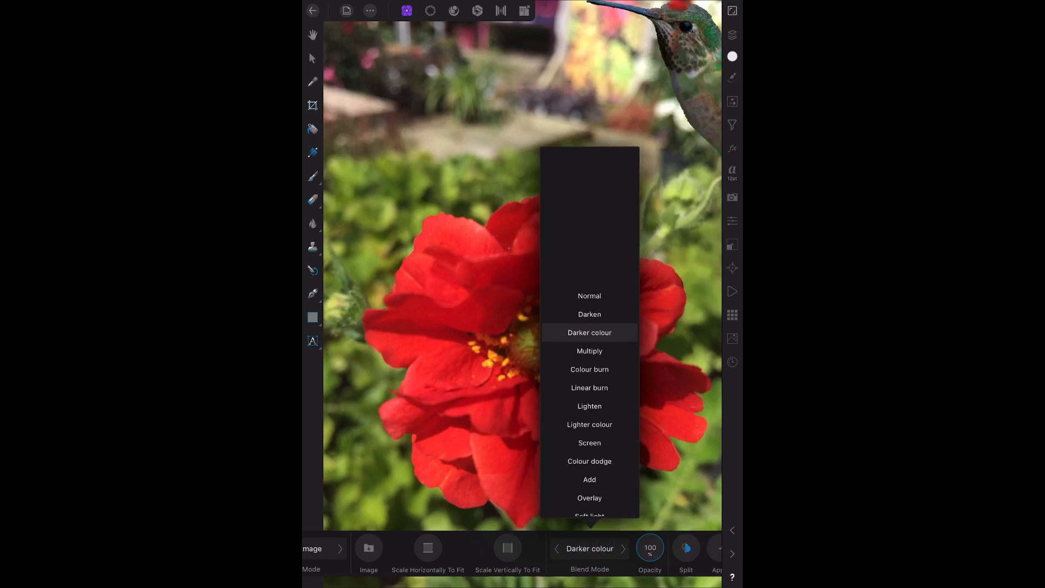
pyautogui.click(589, 350)
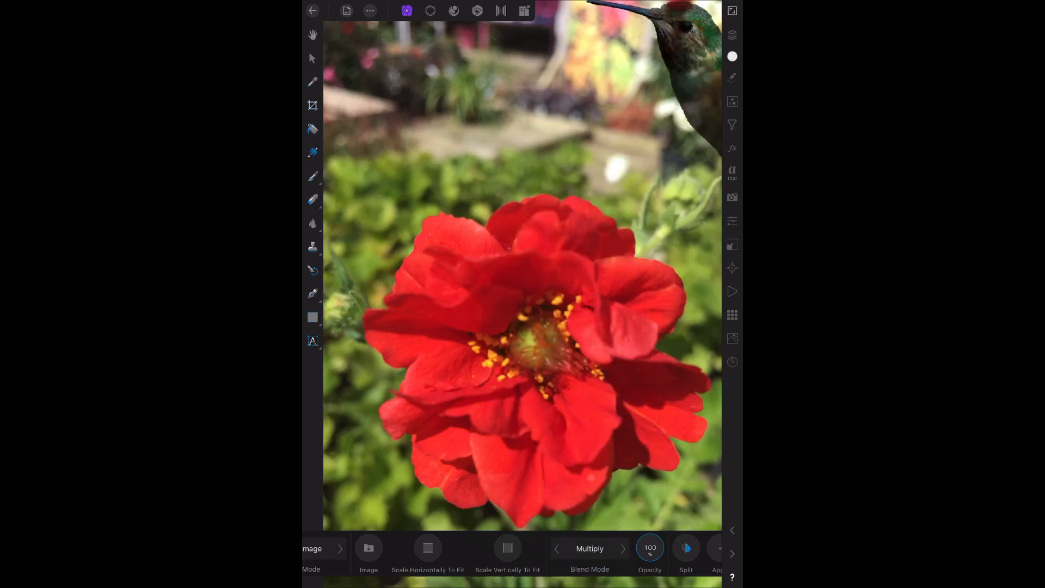
pyautogui.click(589, 548)
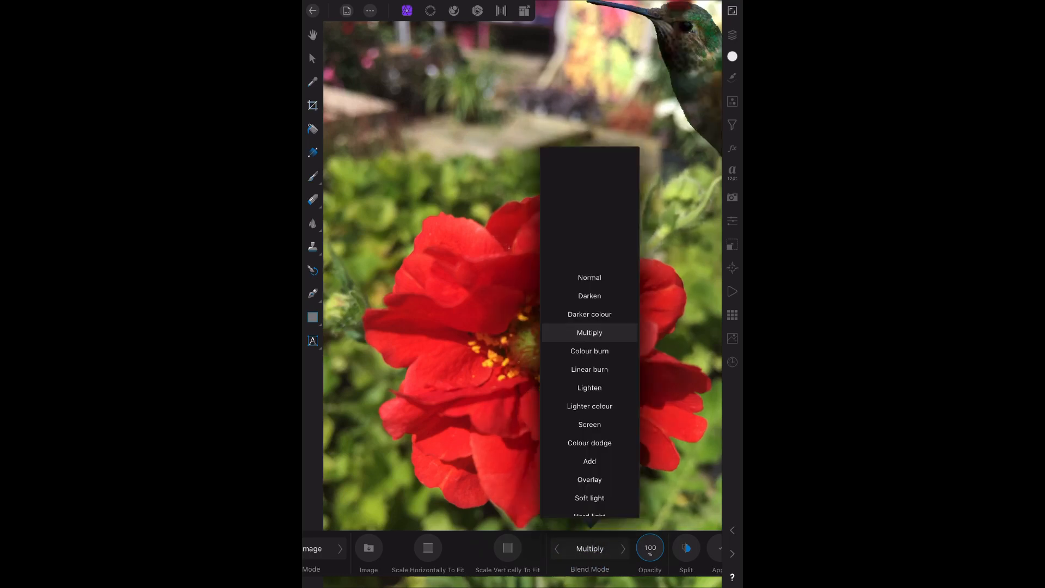
pyautogui.click(589, 350)
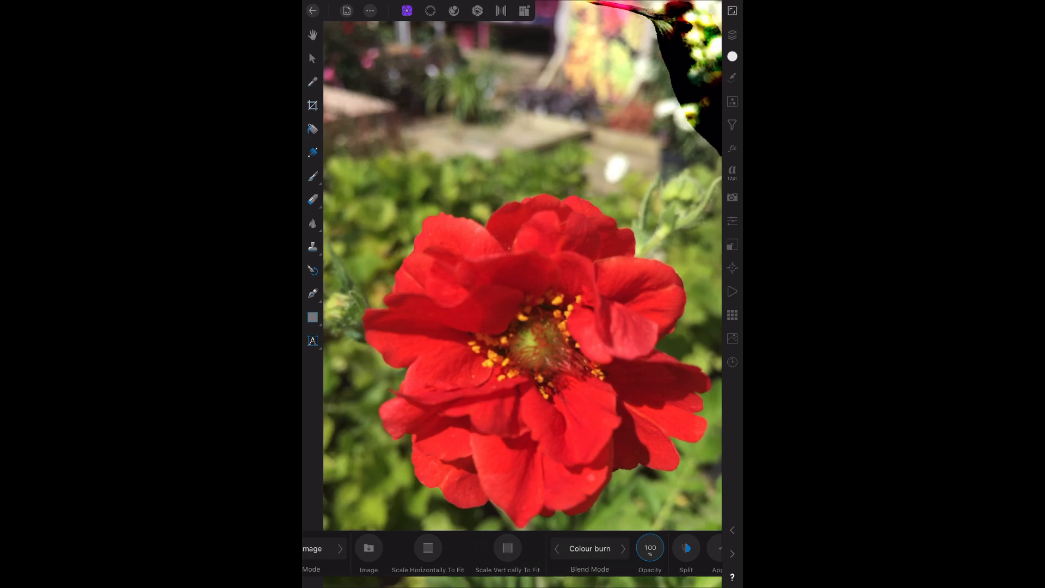
pyautogui.click(589, 552)
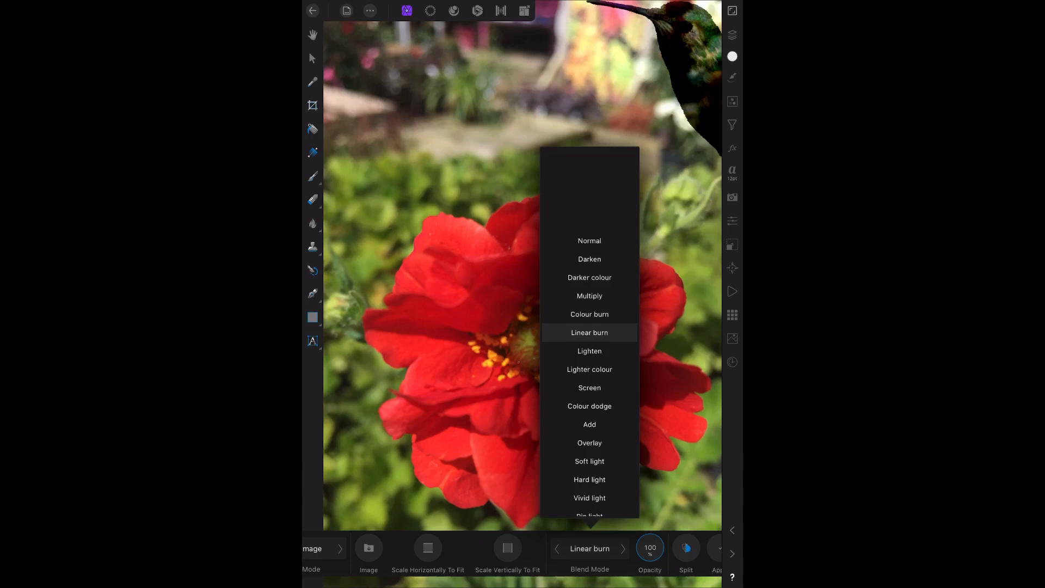
pyautogui.click(588, 351)
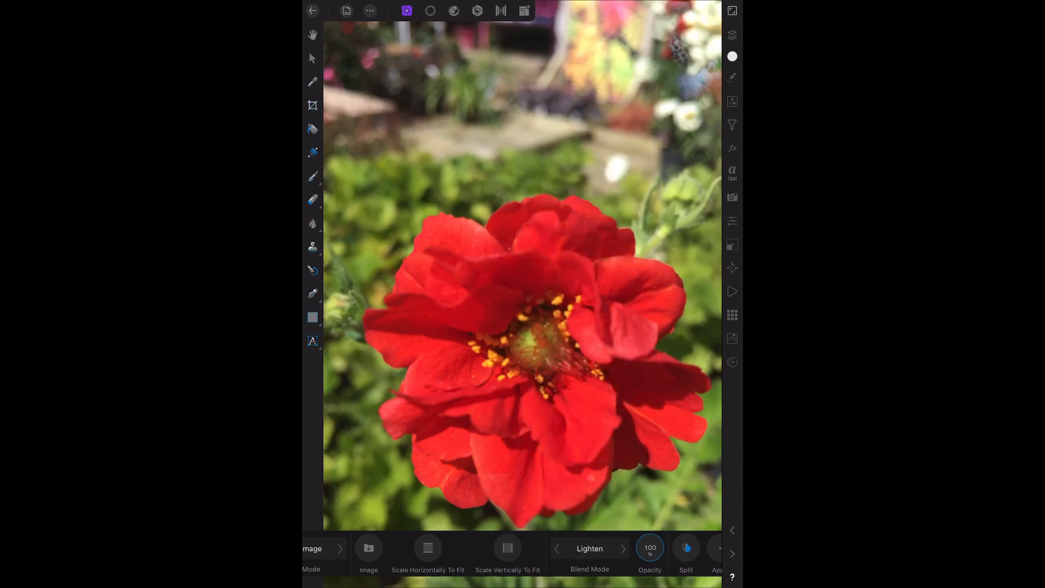
# Settle on the Lighten blend mode and commit the applied hummingbird.
pyautogui.click(589, 551)
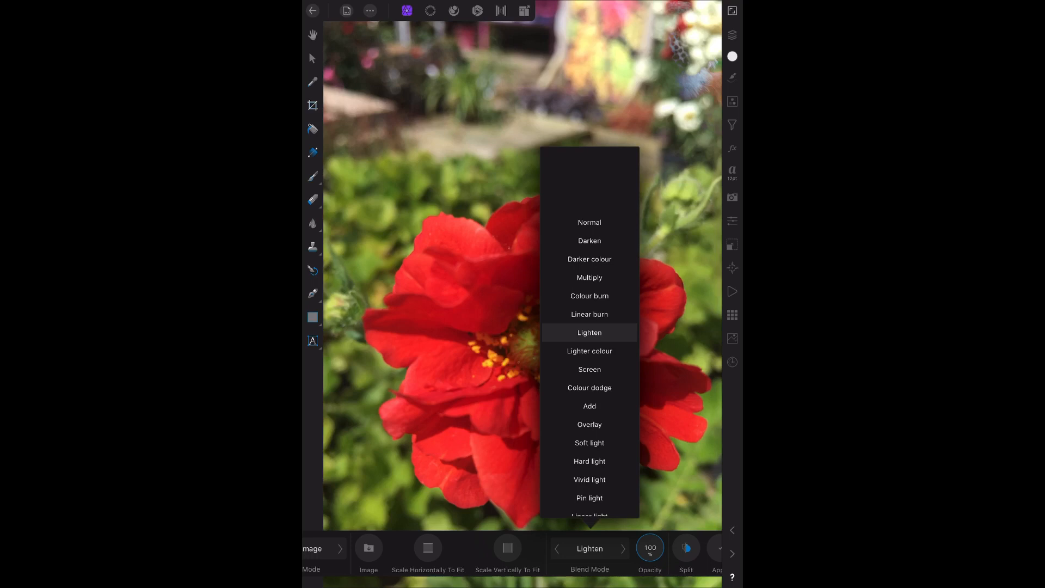
pyautogui.click(588, 222)
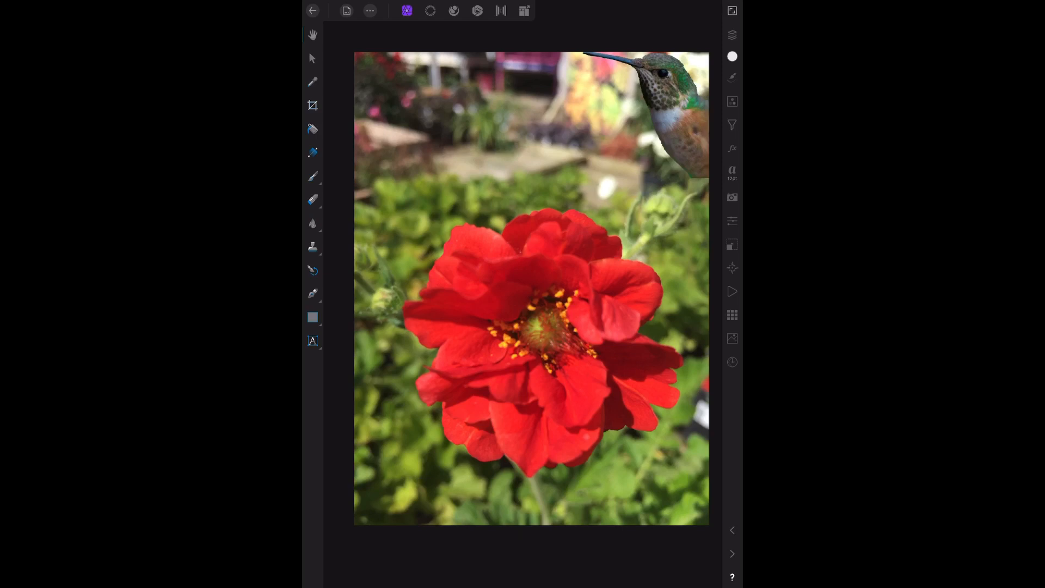
# Add a new empty pixel layer above the flower background.
pyautogui.click(732, 35)
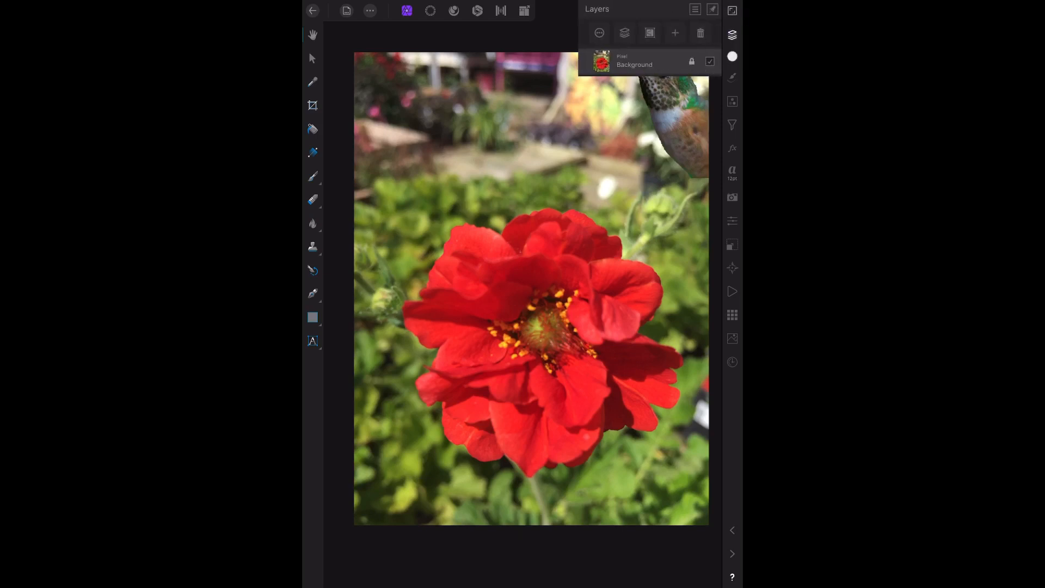
pyautogui.click(674, 32)
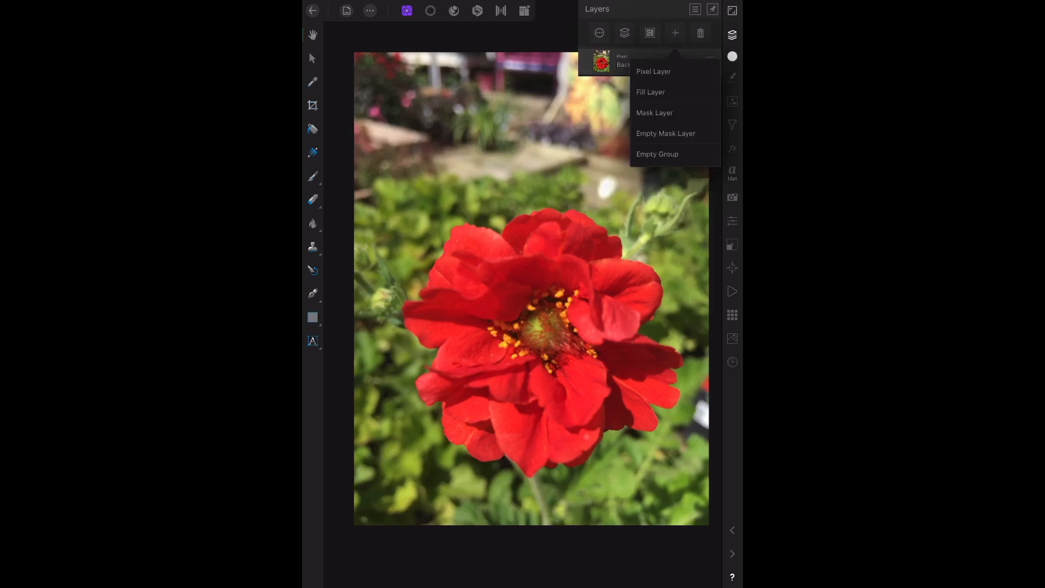
pyautogui.click(653, 72)
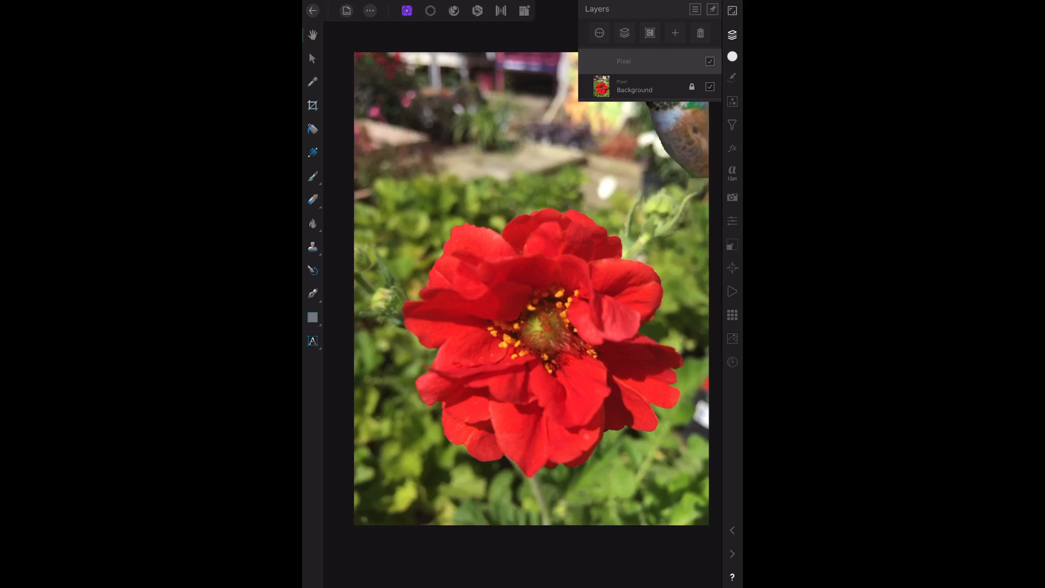
# Pick yellow as the painting colour and select the Flood Fill Tool.
pyautogui.click(731, 57)
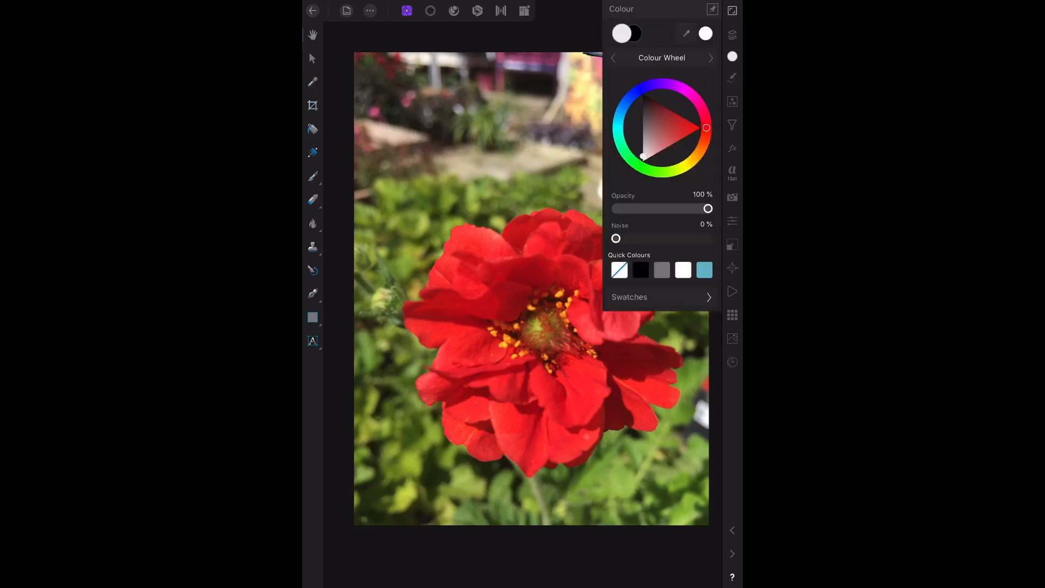
pyautogui.click(683, 160)
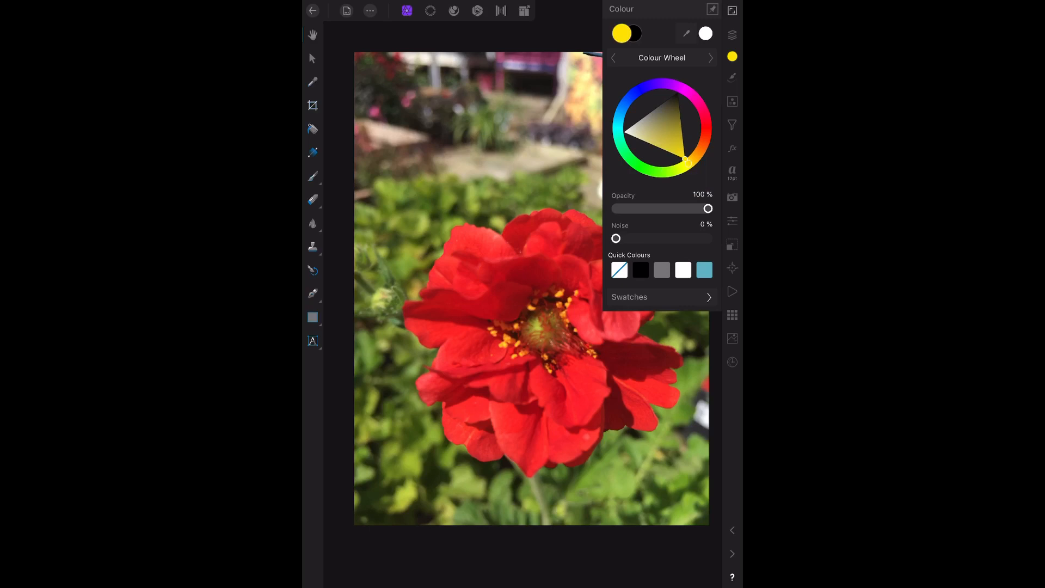
pyautogui.click(656, 132)
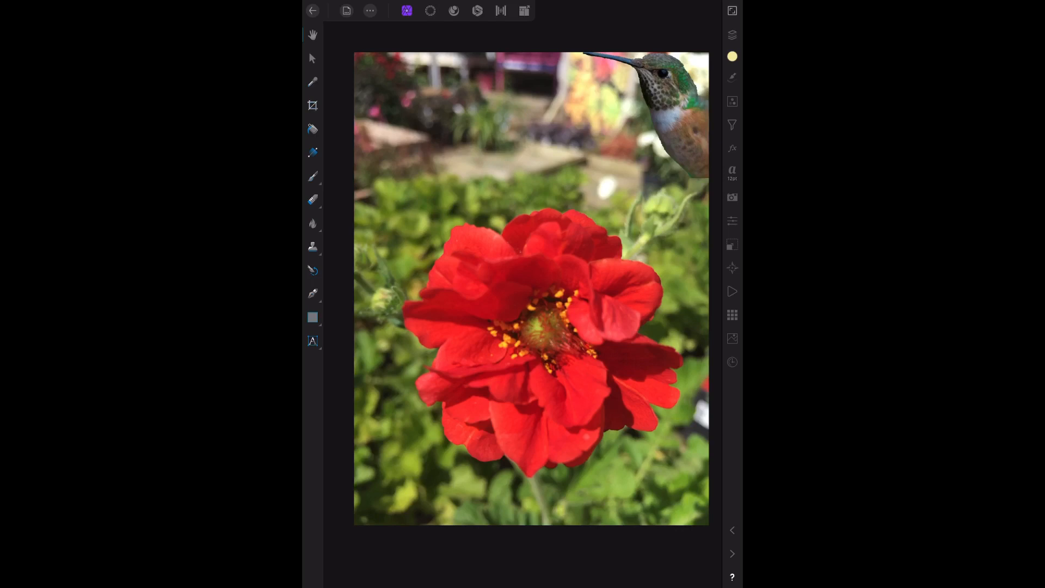
pyautogui.click(313, 128)
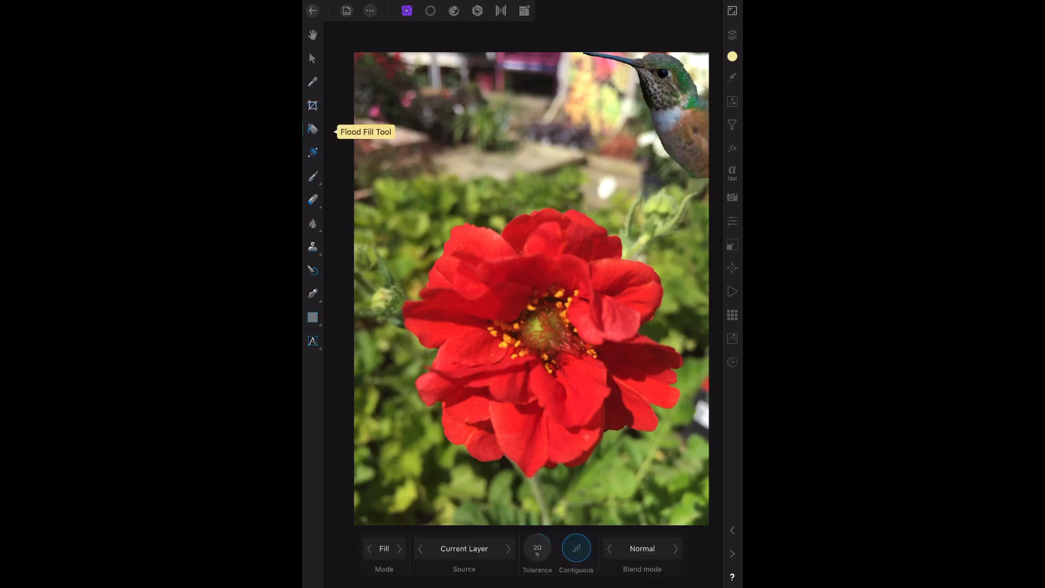
pyautogui.moveTo(312, 129)
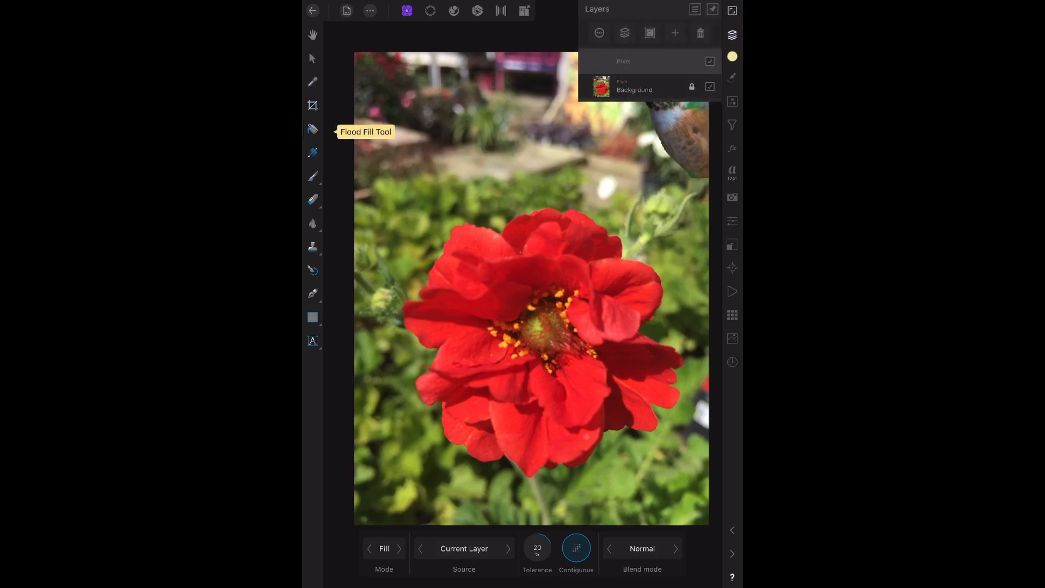
# Flood-fill the new pixel layer with solid yellow covering the canvas.
pyautogui.click(532, 286)
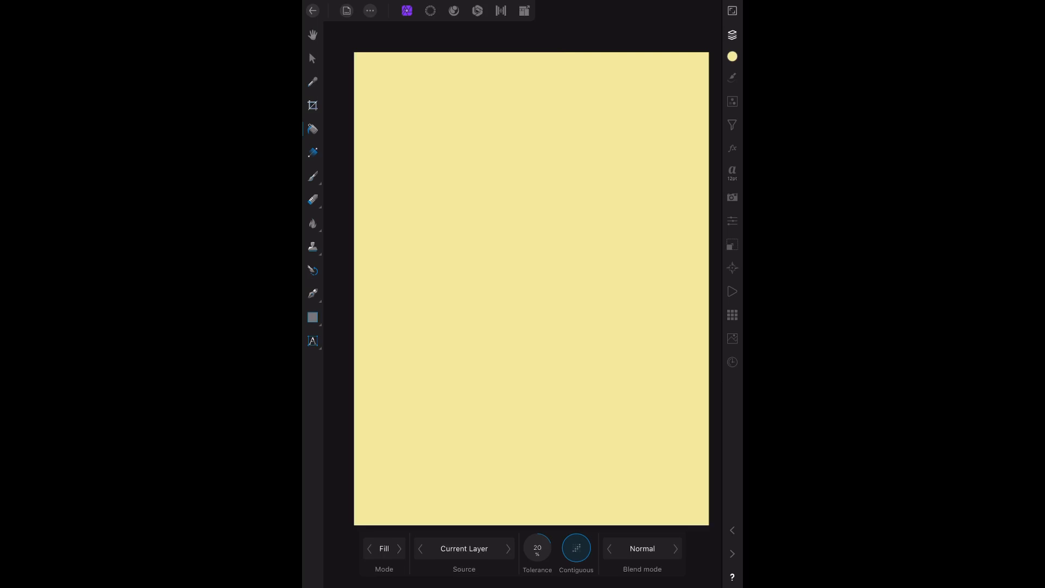
# Lower the yellow layer's Fill Opacity to 31% in Layer FX for a pale tint.
pyautogui.click(731, 147)
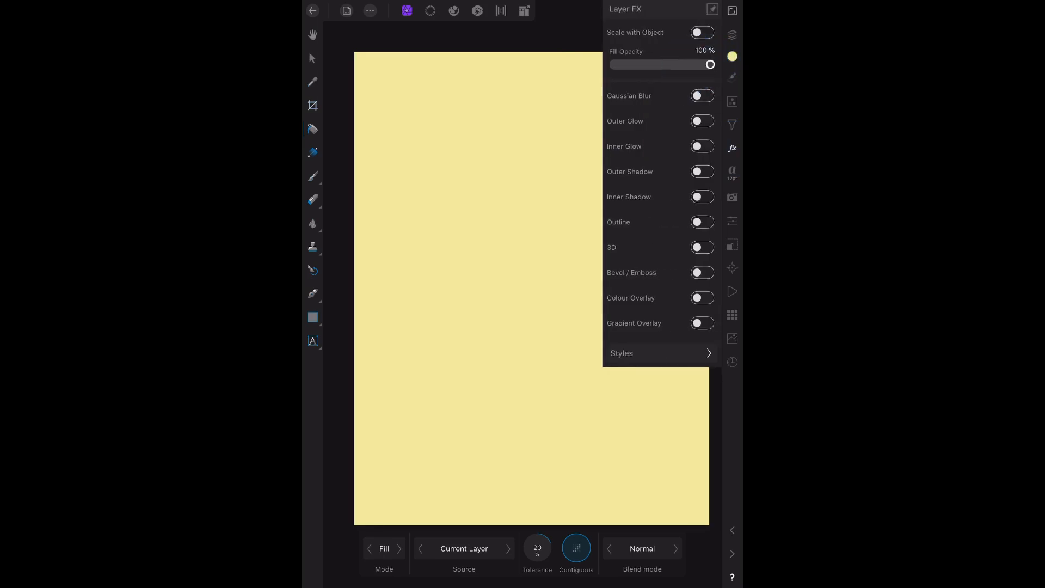
pyautogui.moveTo(709, 65); pyautogui.dragTo(655, 64)
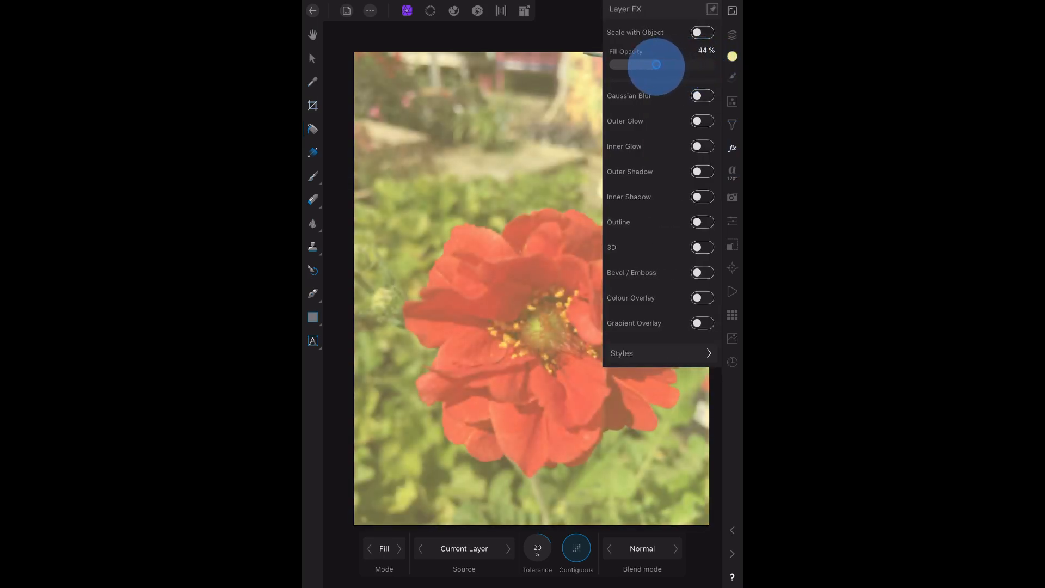
pyautogui.moveTo(655, 64); pyautogui.dragTo(642, 65)
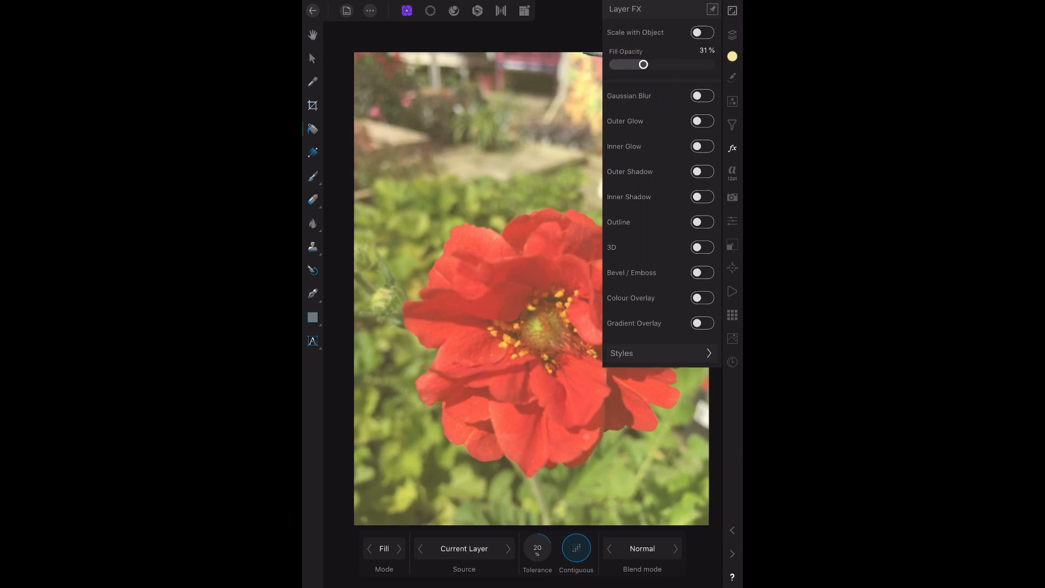
pyautogui.click(731, 35)
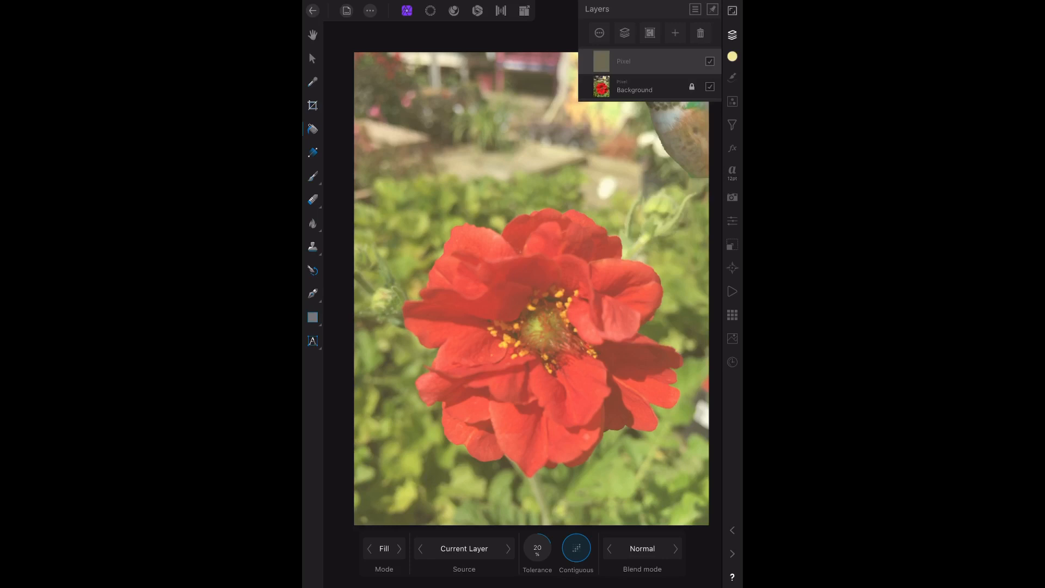
# Apply an image onto the yellow layer, then undo the misplaced overlay and transform.
pyautogui.click(732, 124)
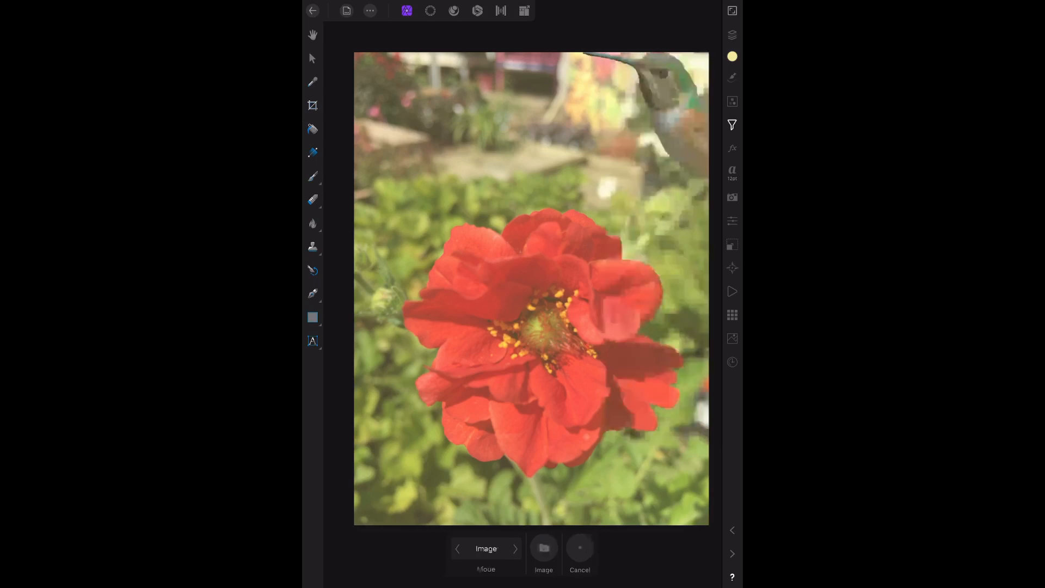
pyautogui.click(544, 552)
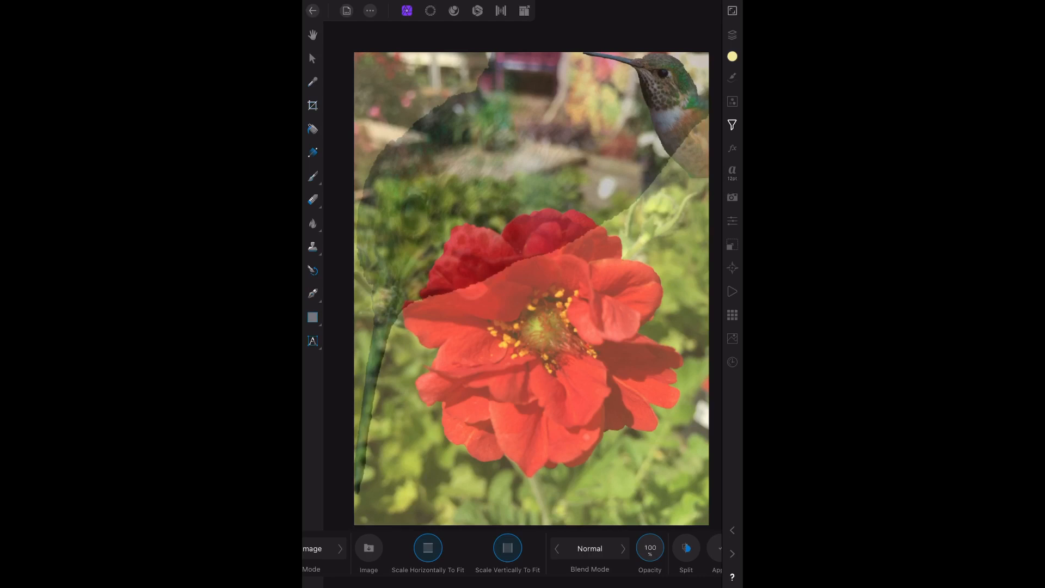
pyautogui.click(313, 59)
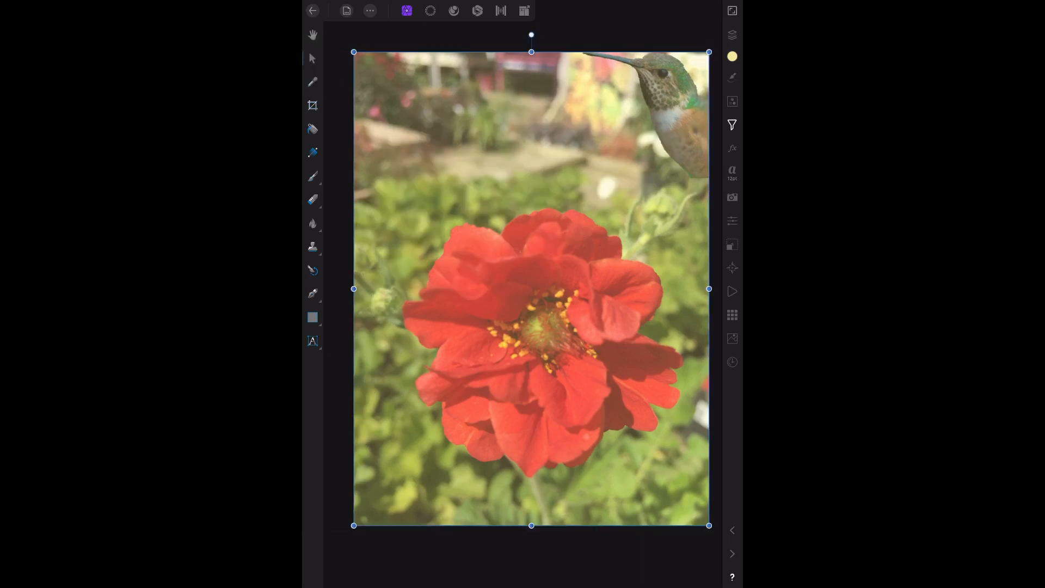
pyautogui.click(731, 35)
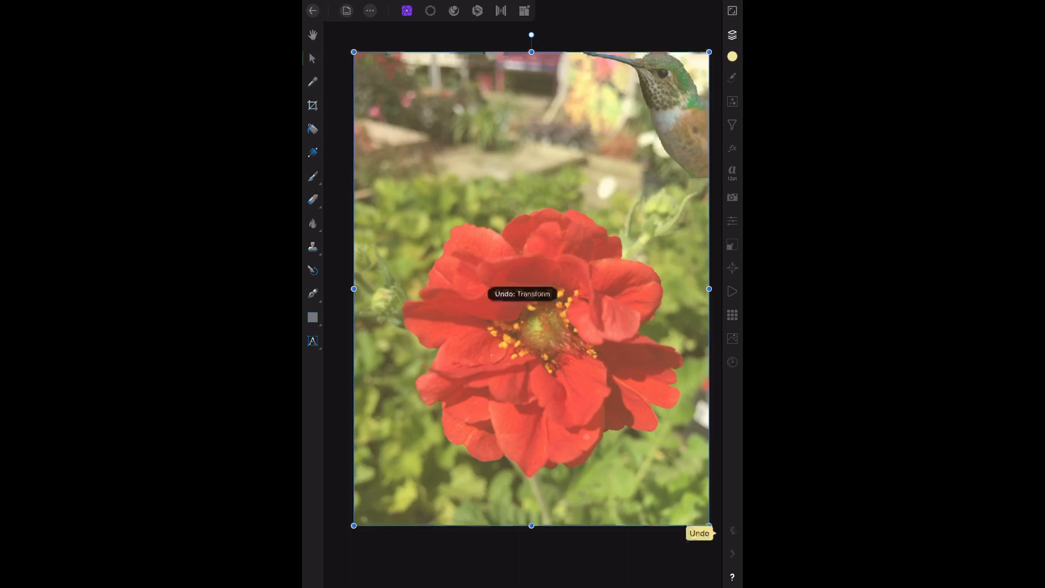
# Restart Apply Image on the tinted layer ready to load the hummingbird.
pyautogui.click(699, 532)
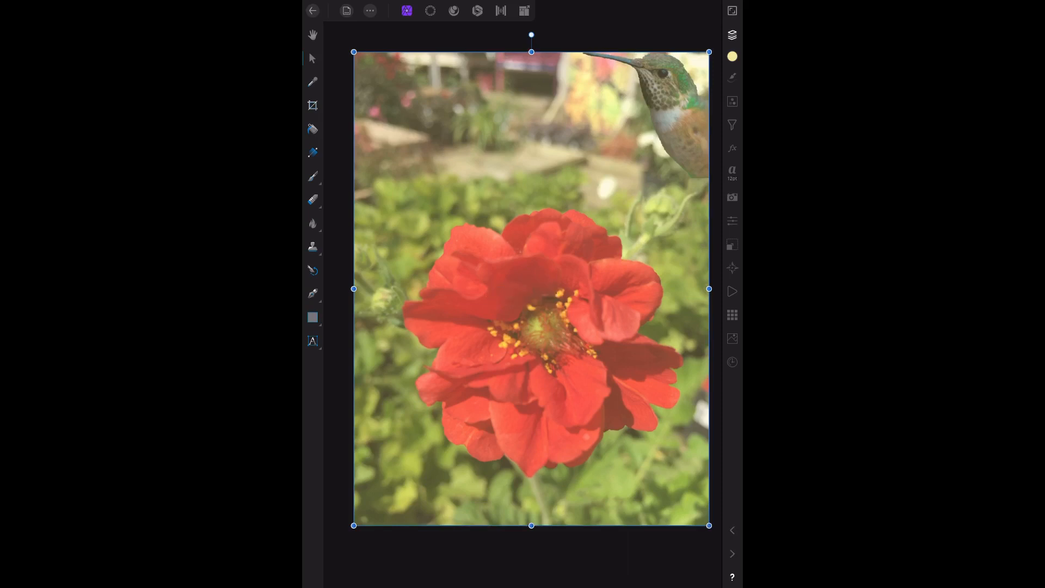
pyautogui.click(731, 34)
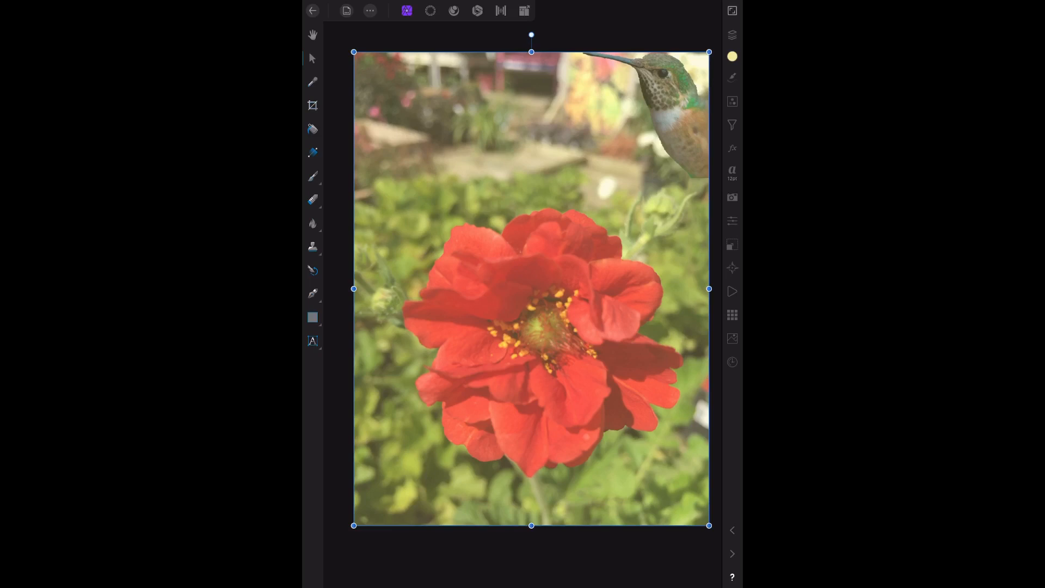
pyautogui.click(731, 35)
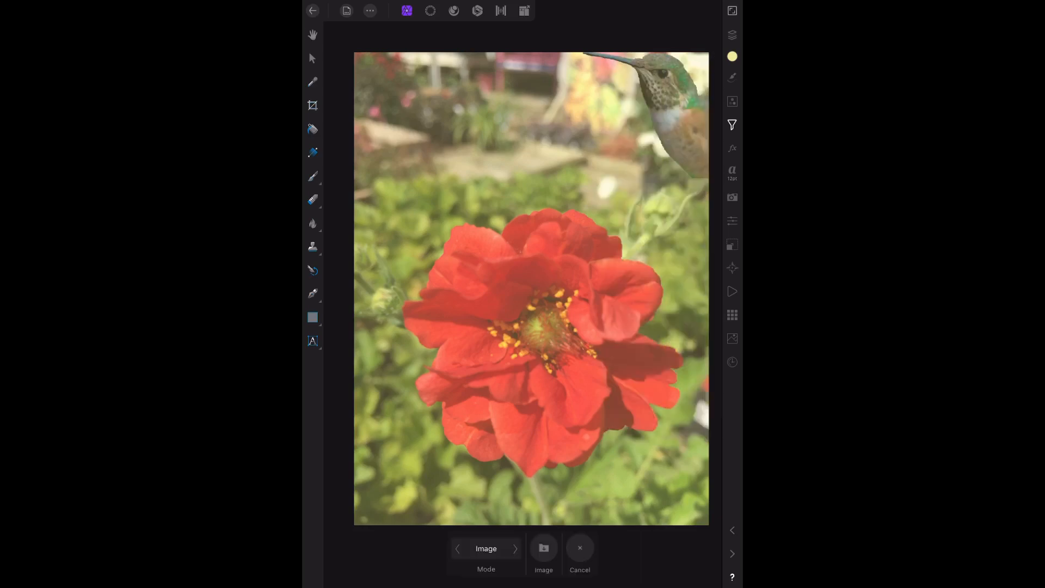
# Place the single lightning bolt photo from recent files and set its fill opacity to 69%.
pyautogui.click(544, 547)
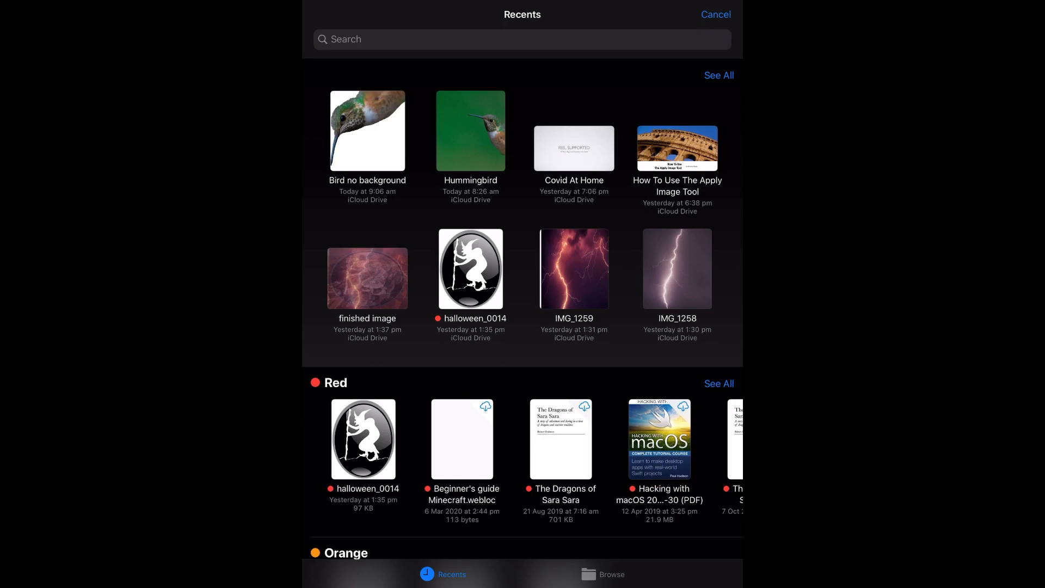
pyautogui.click(470, 131)
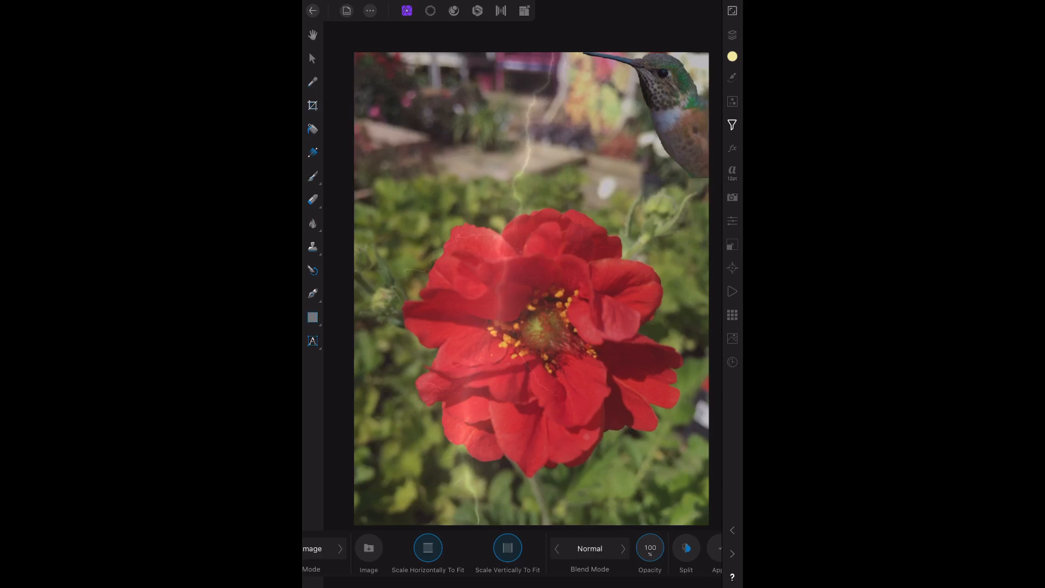
pyautogui.click(731, 147)
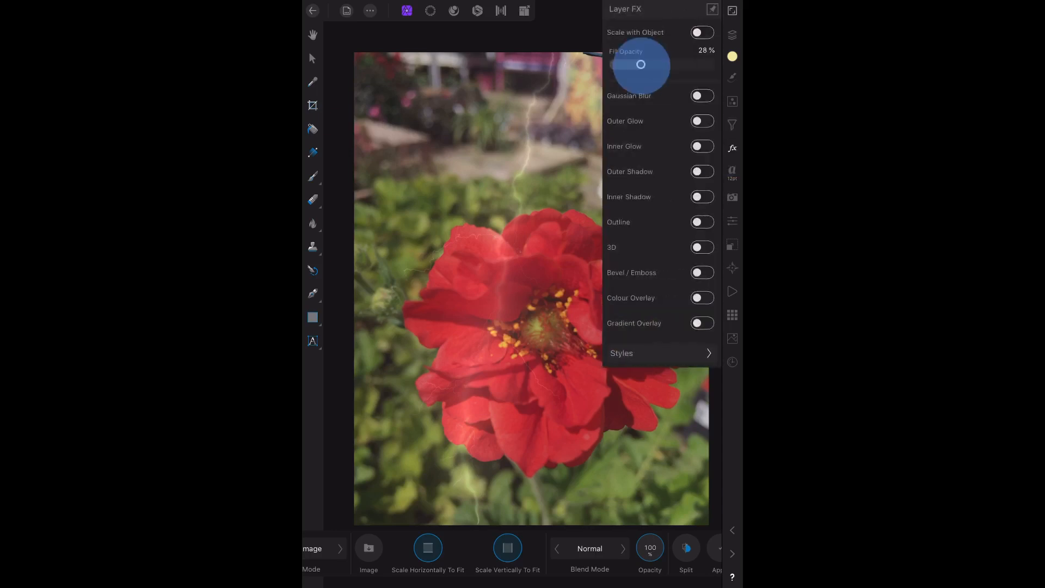
pyautogui.moveTo(640, 64); pyautogui.dragTo(683, 64)
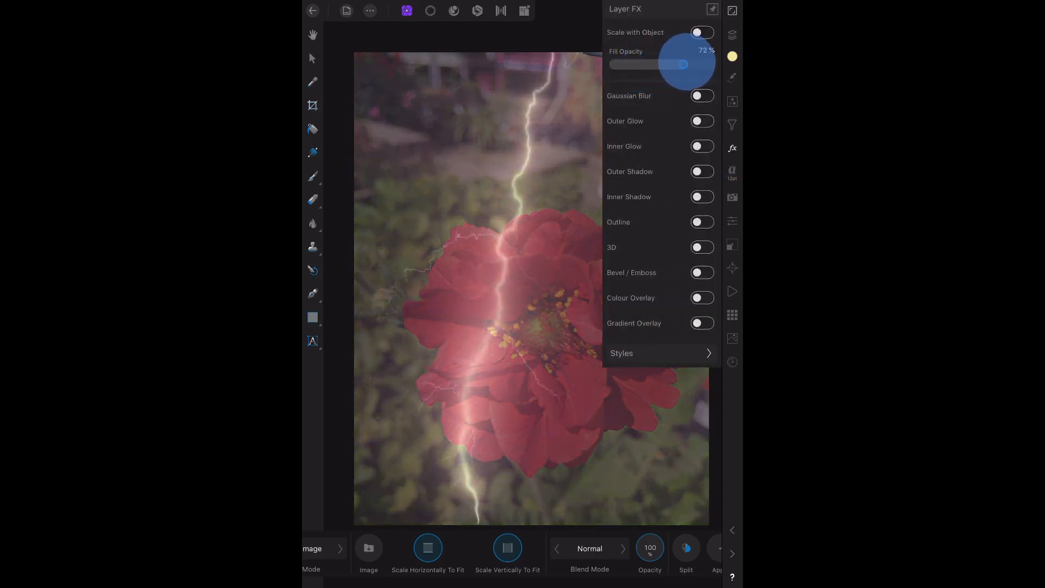
pyautogui.moveTo(683, 64); pyautogui.dragTo(679, 64)
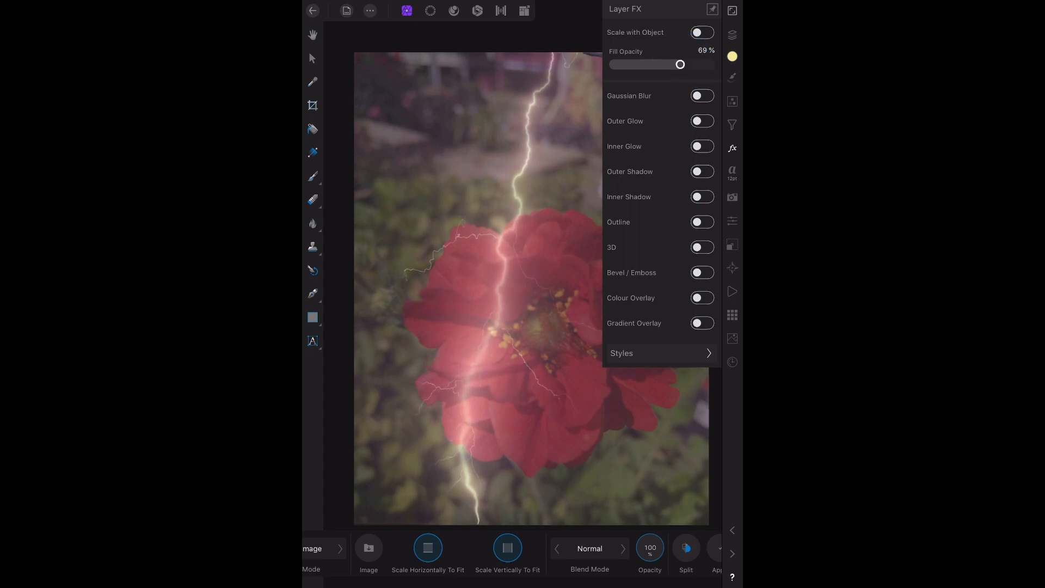
pyautogui.click(732, 35)
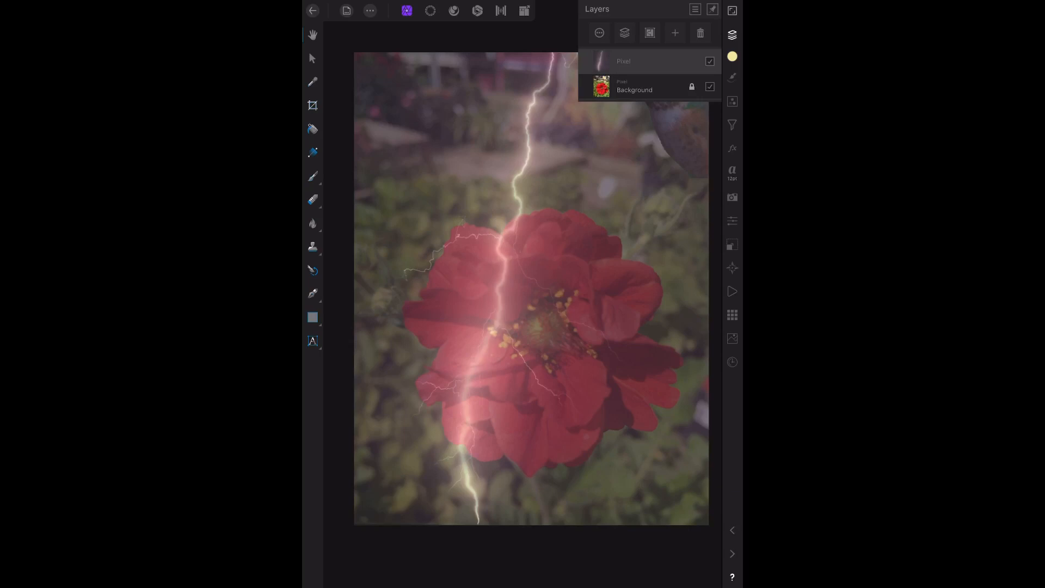
# Toggle layer visibility so the lightning is hidden and the plain flower with hummingbird shows.
pyautogui.click(709, 88)
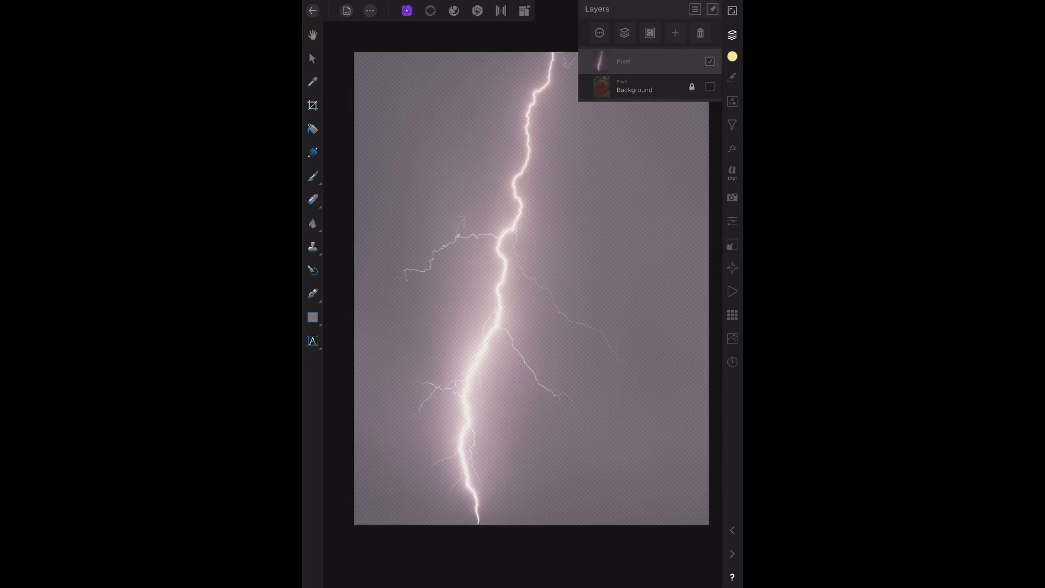
pyautogui.click(709, 61)
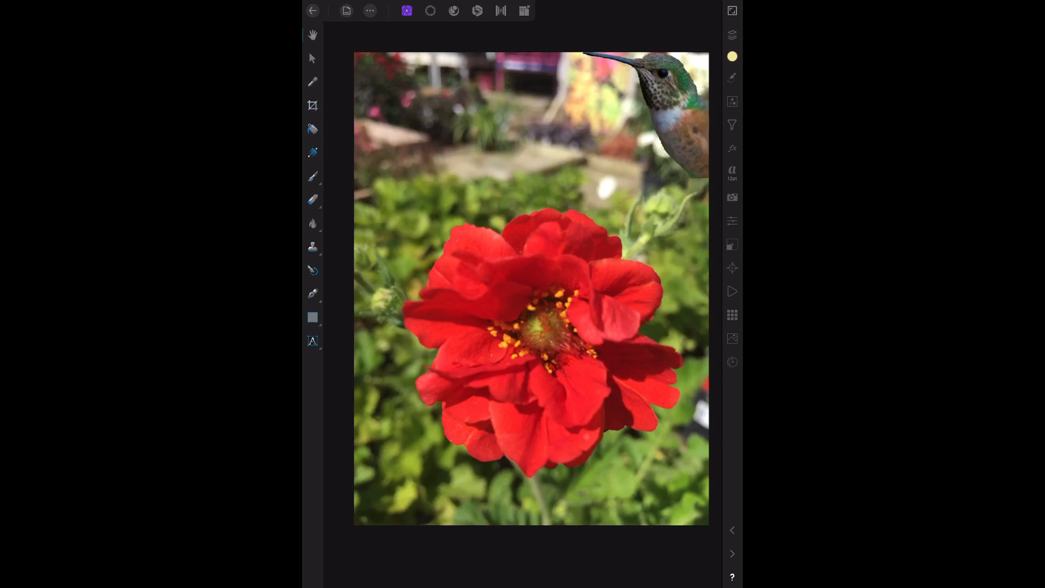
pyautogui.click(732, 35)
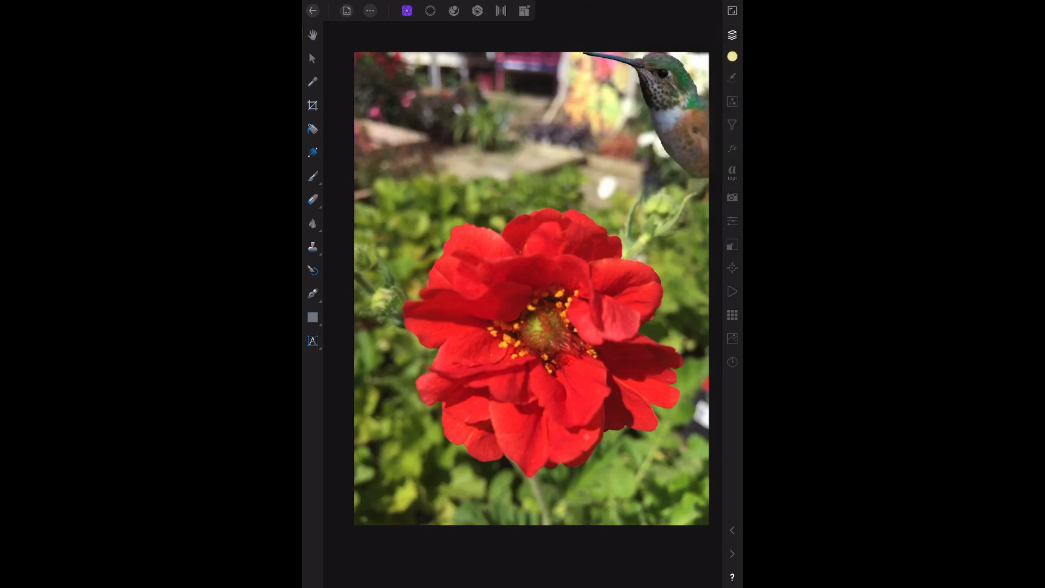
pyautogui.click(731, 35)
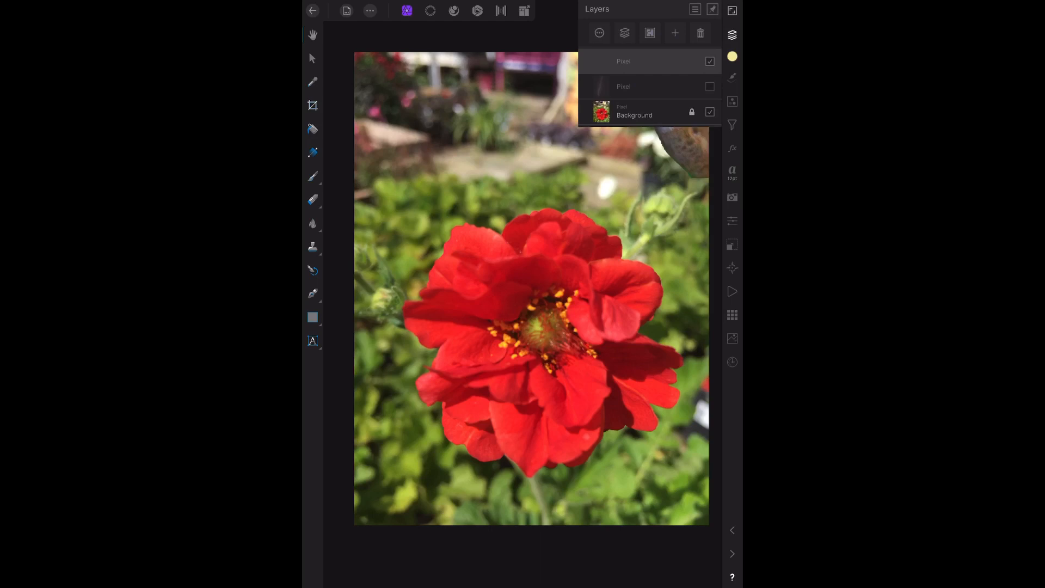
pyautogui.click(732, 124)
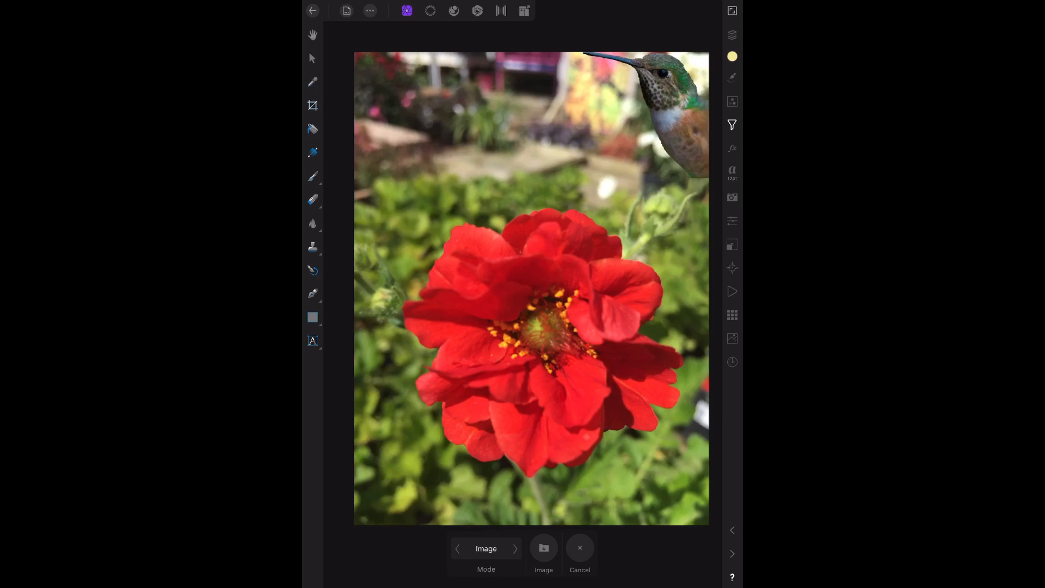
pyautogui.click(543, 552)
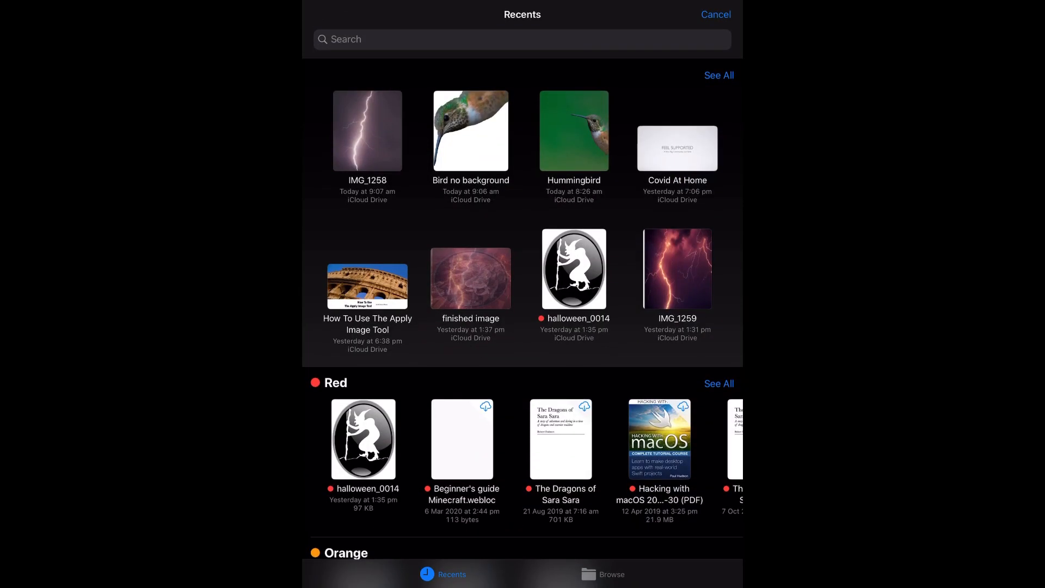
pyautogui.click(574, 131)
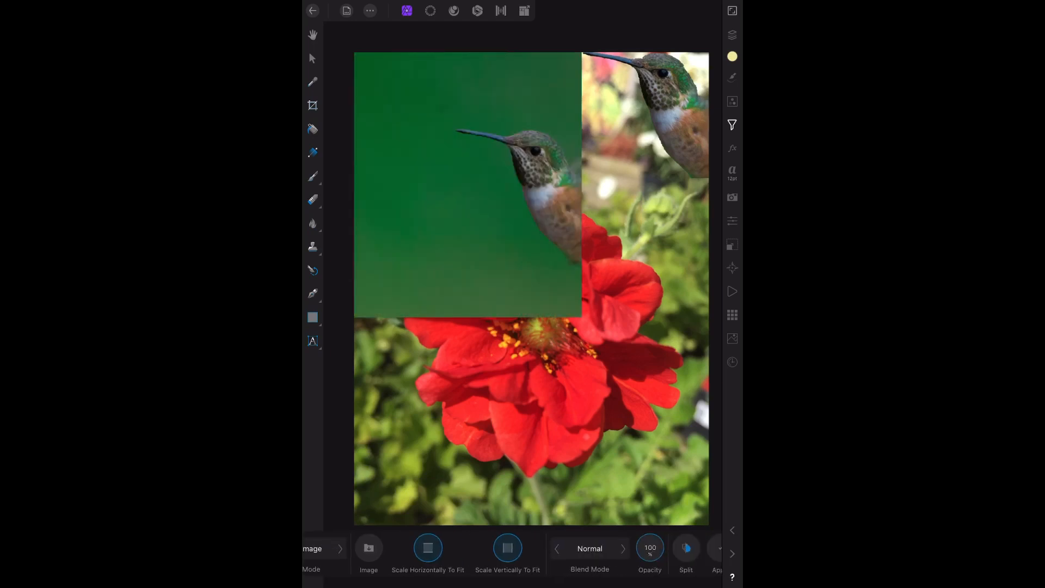
pyautogui.click(732, 35)
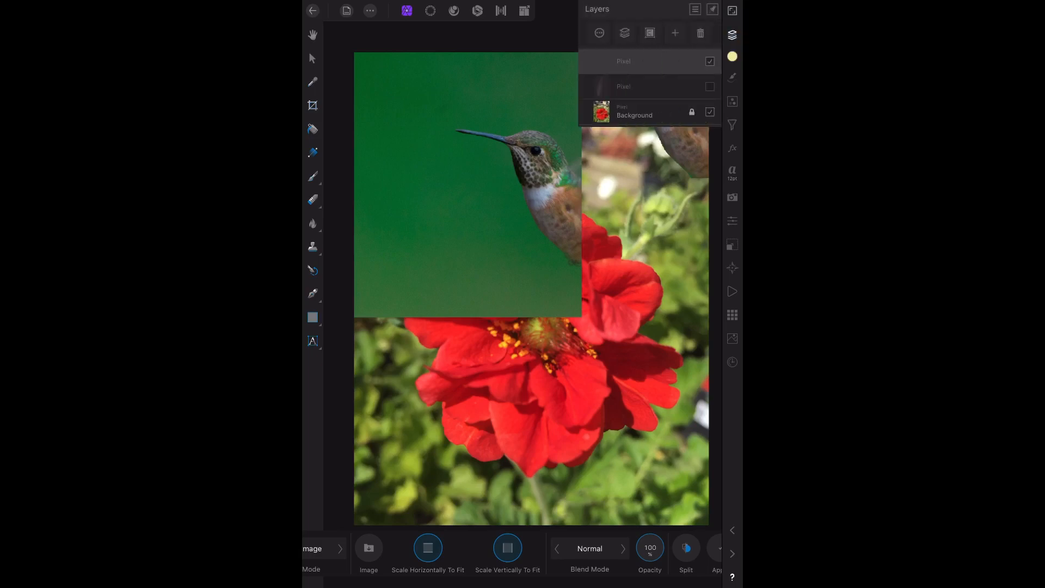
pyautogui.click(709, 112)
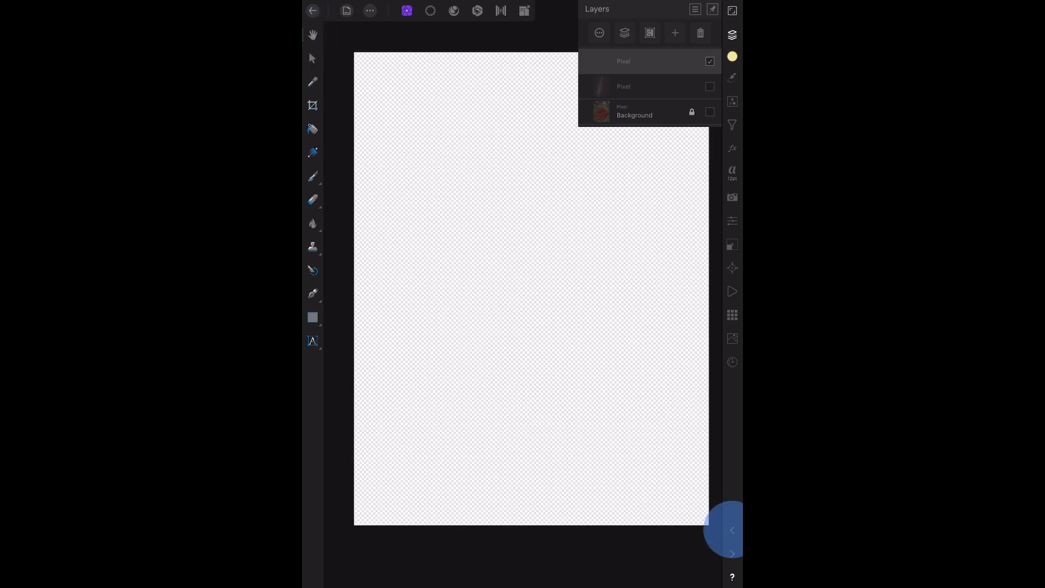
pyautogui.click(709, 111)
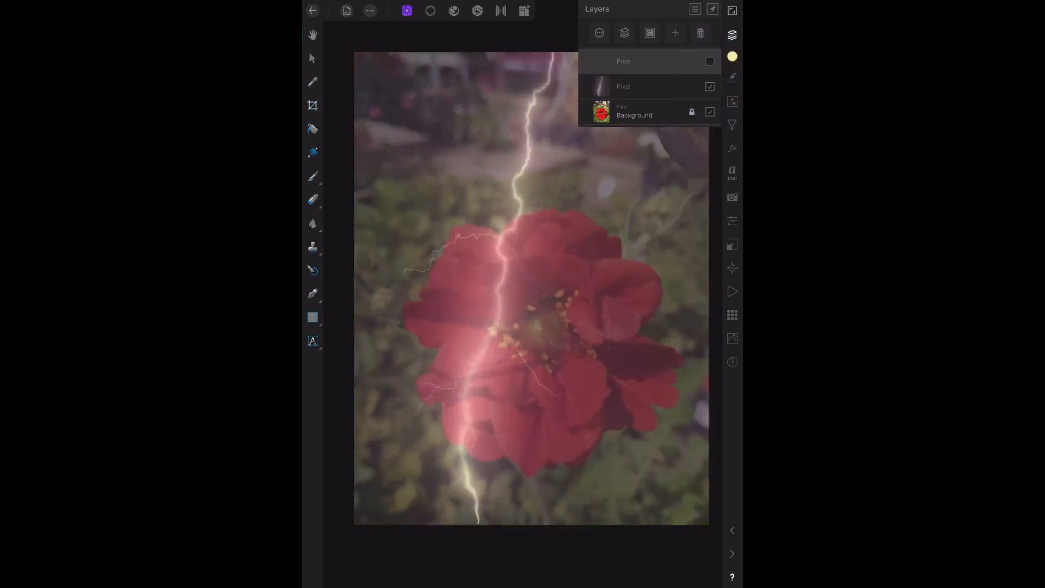
pyautogui.click(709, 86)
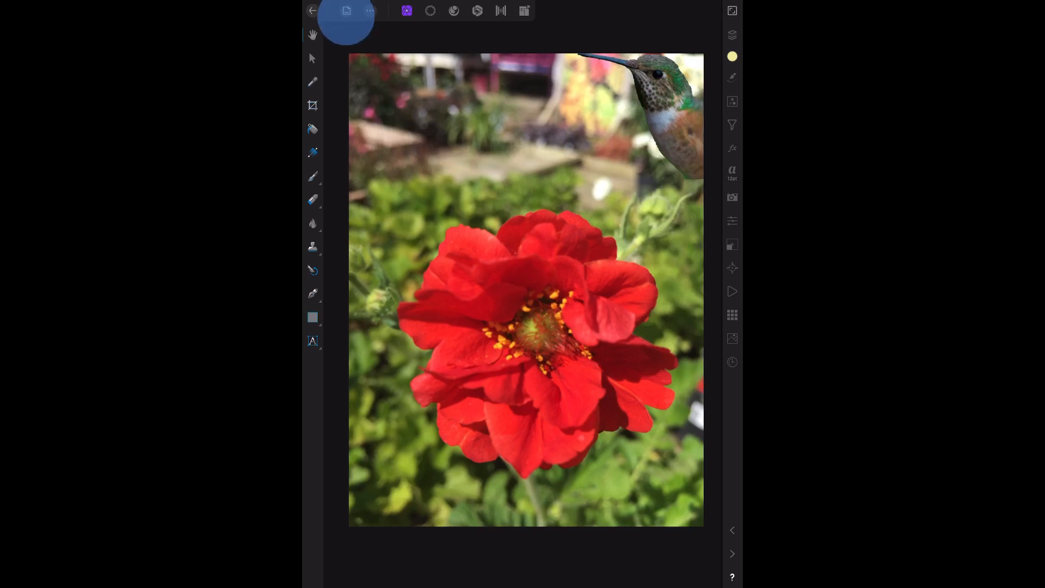
# Start a PNG export via Document > Export with the filename 'small bird on flower'.
pyautogui.click(346, 11)
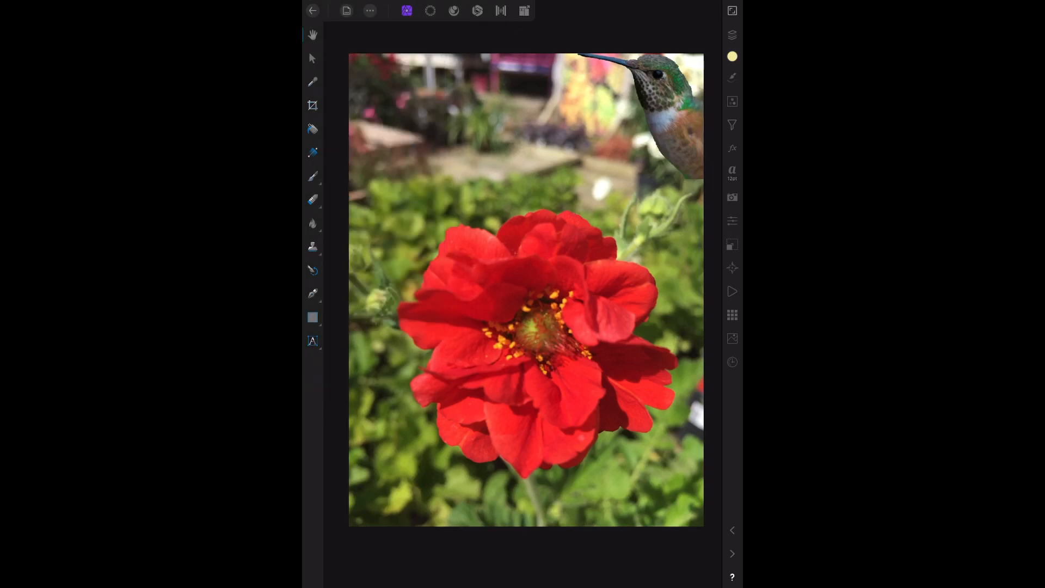
pyautogui.click(524, 11)
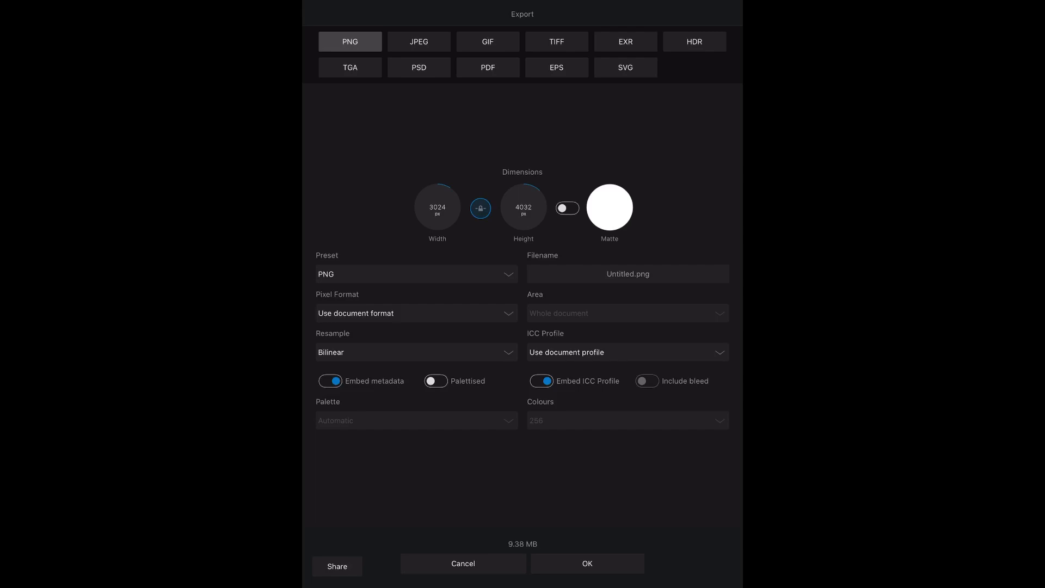
pyautogui.click(336, 566)
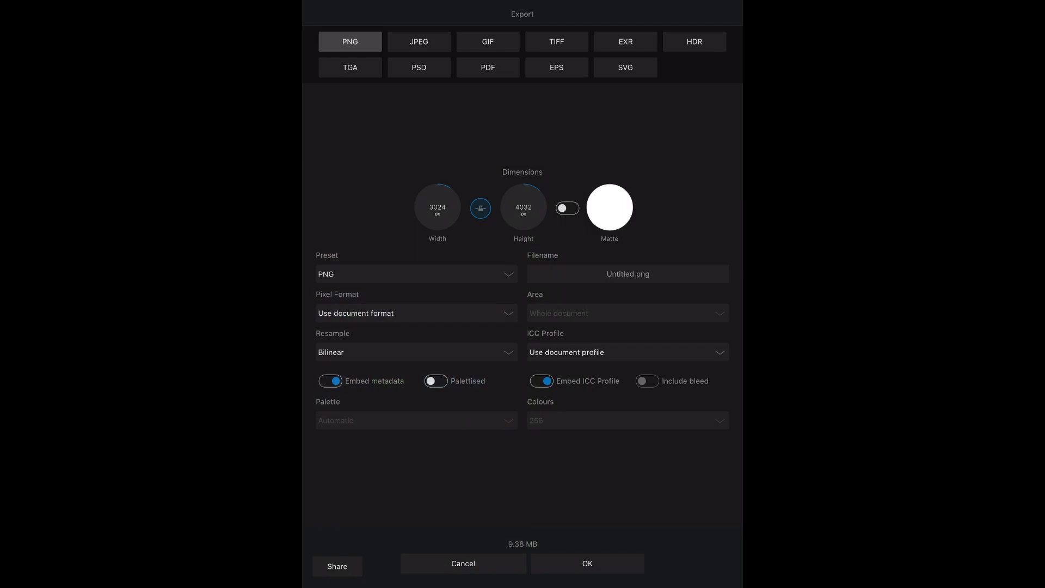
pyautogui.click(627, 273)
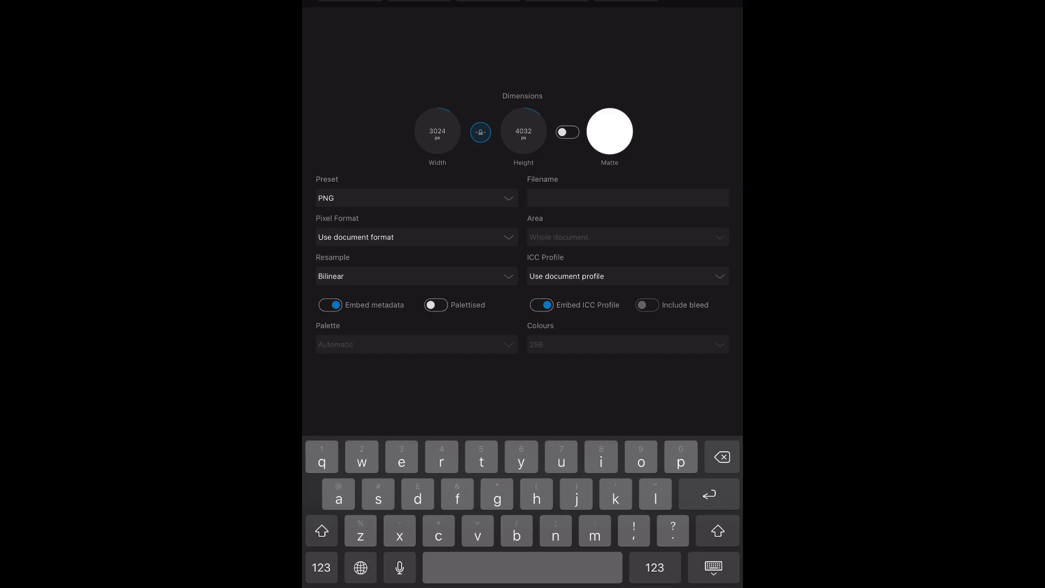
pyautogui.write('s')
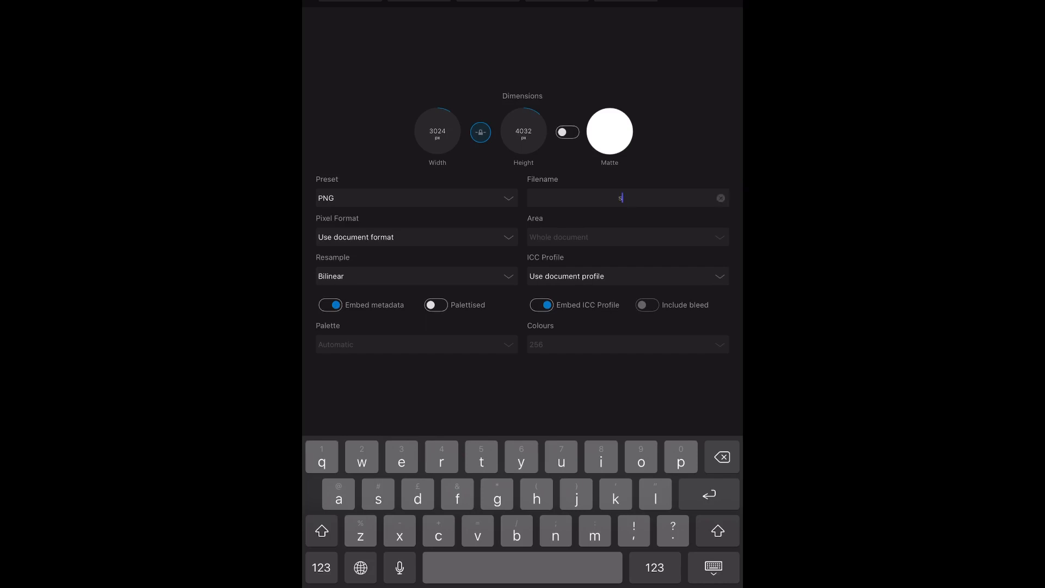
pyautogui.write('mall bird on flower')
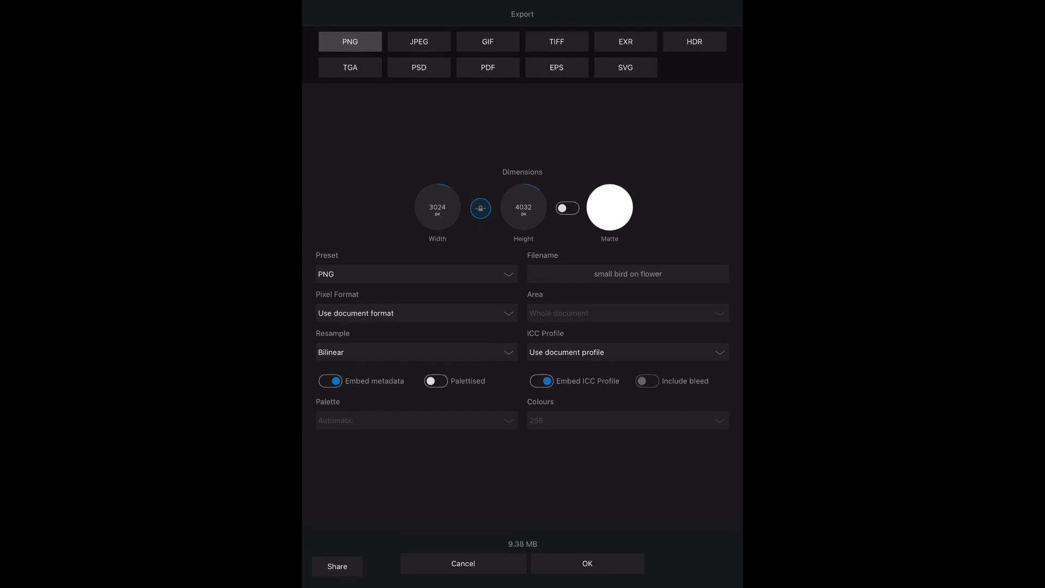
# Confirm the export and save the PNG into the Af-Photo folder on iCloud Drive.
pyautogui.click(585, 563)
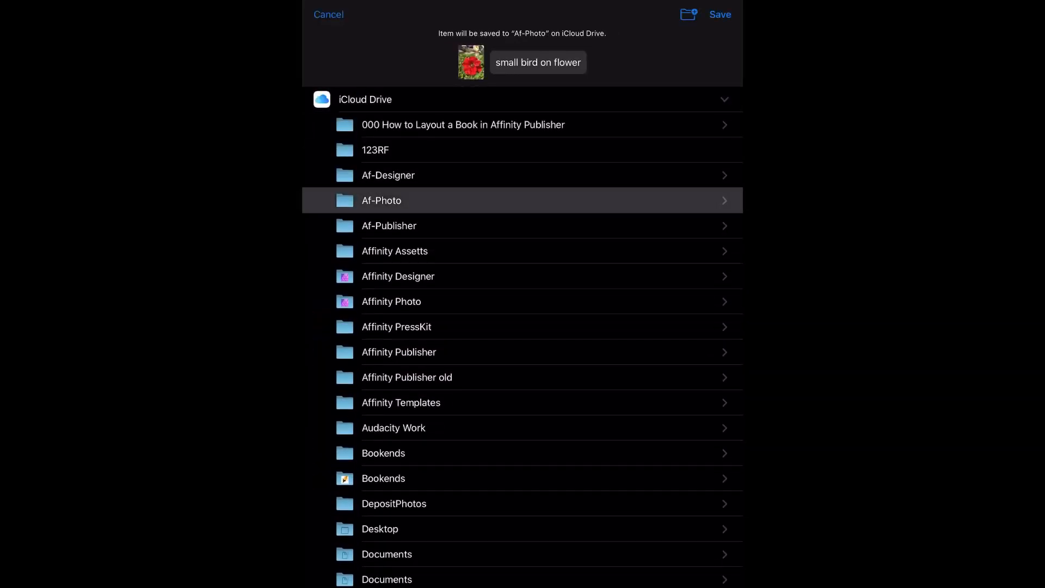
pyautogui.click(327, 14)
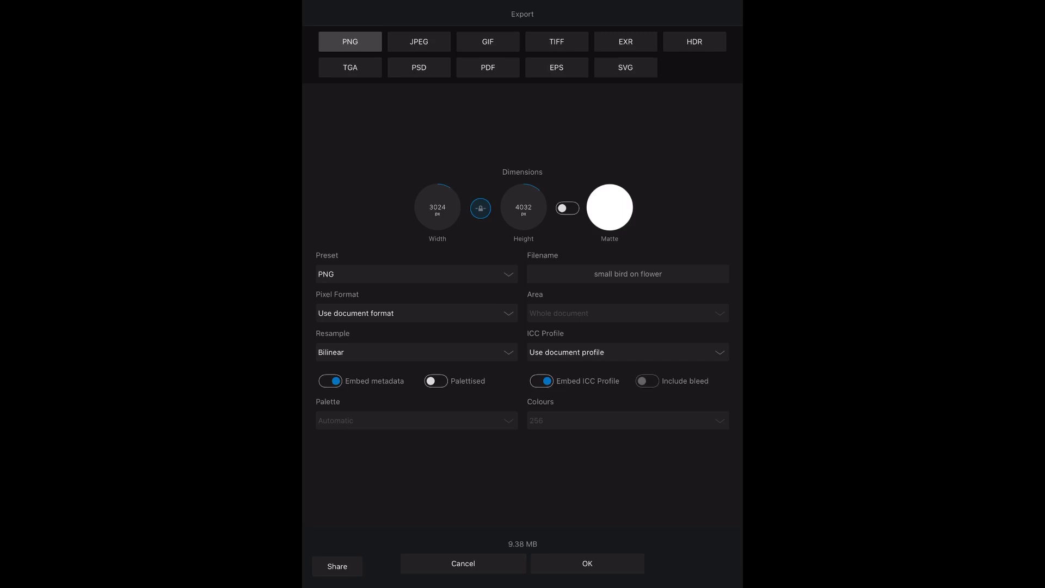
pyautogui.click(463, 563)
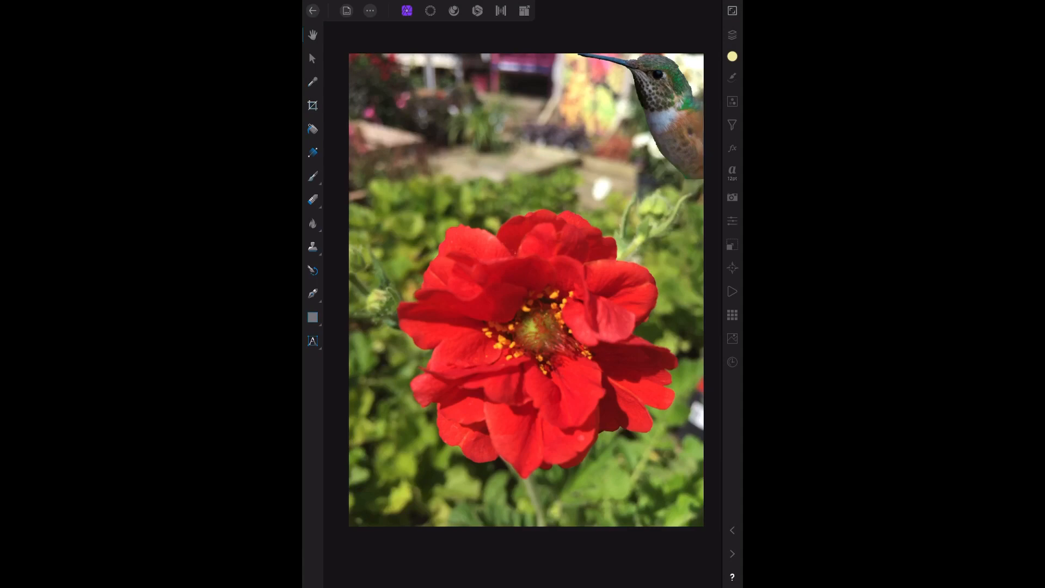